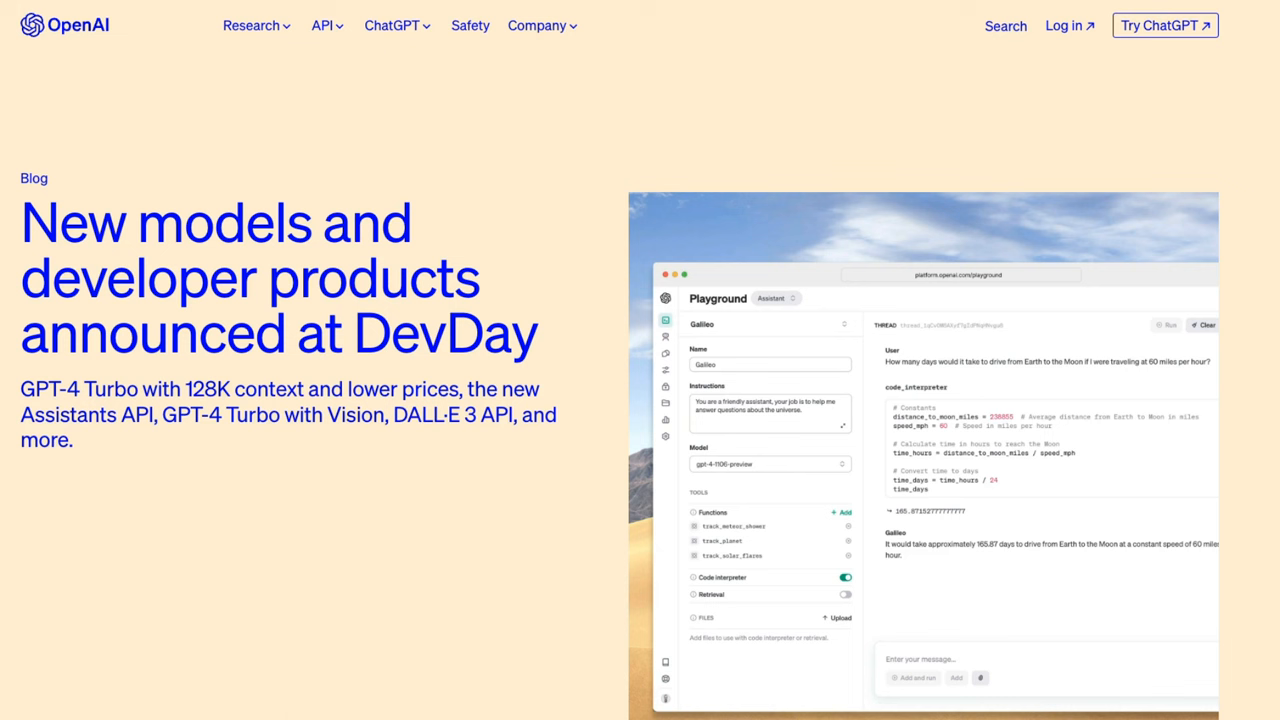
{"action": "mouse_move", "coordinate": [629, 62]}
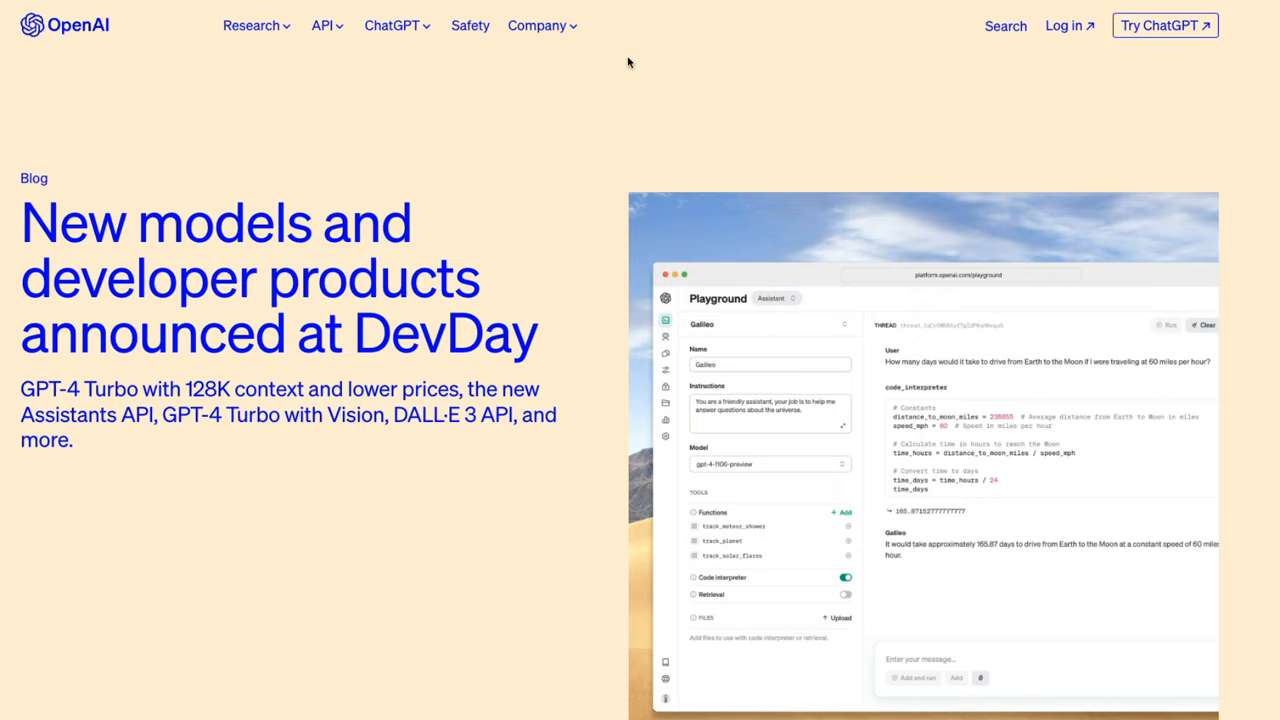
Scroll the DevDay post past GPT-4 Turbo, function calling and JSON mode to reproducible outputs
{"action": "scroll", "scroll_direction": "down", "scroll_amount": 3}
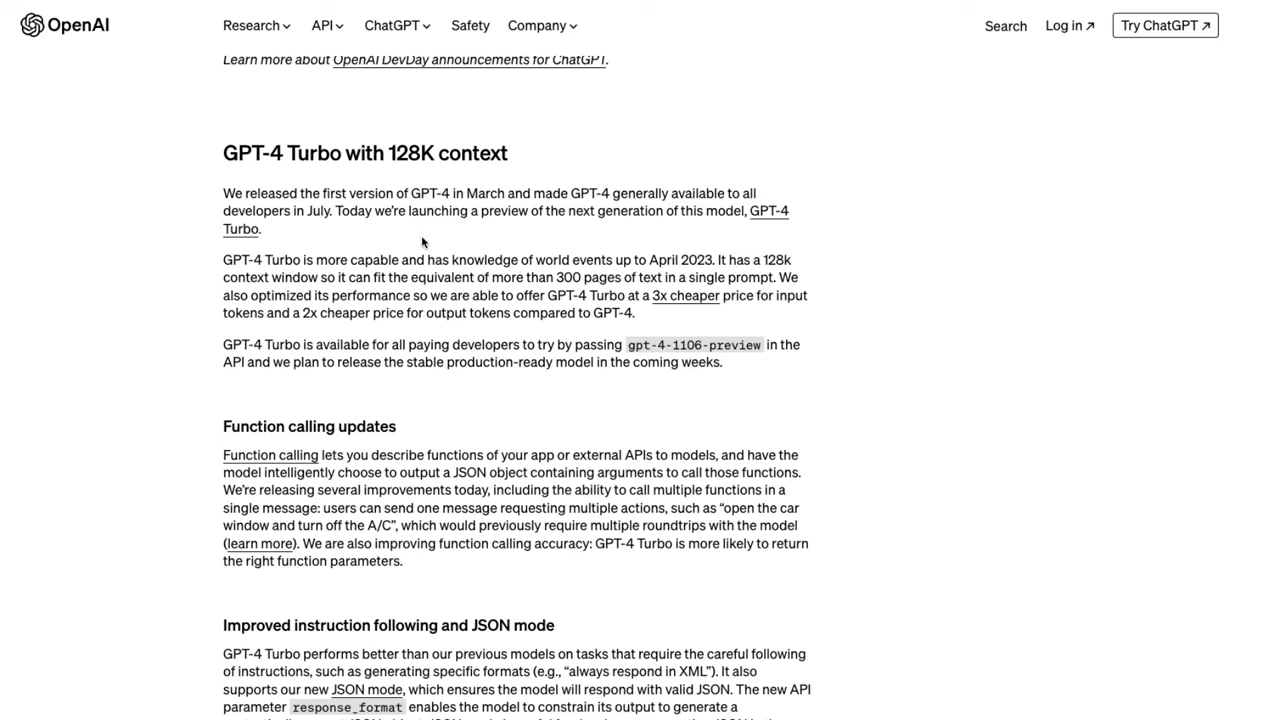
{"action": "scroll", "scroll_direction": "down", "scroll_amount": 3}
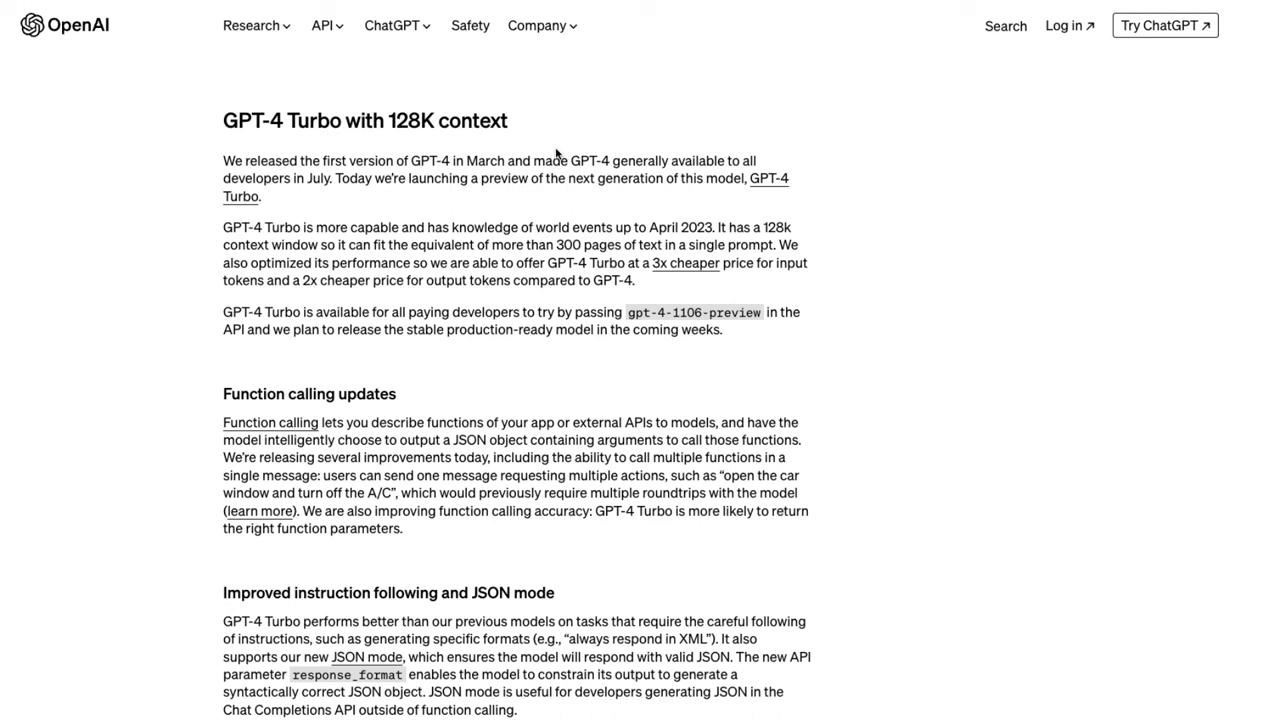
{"action": "mouse_move", "coordinate": [552, 132]}
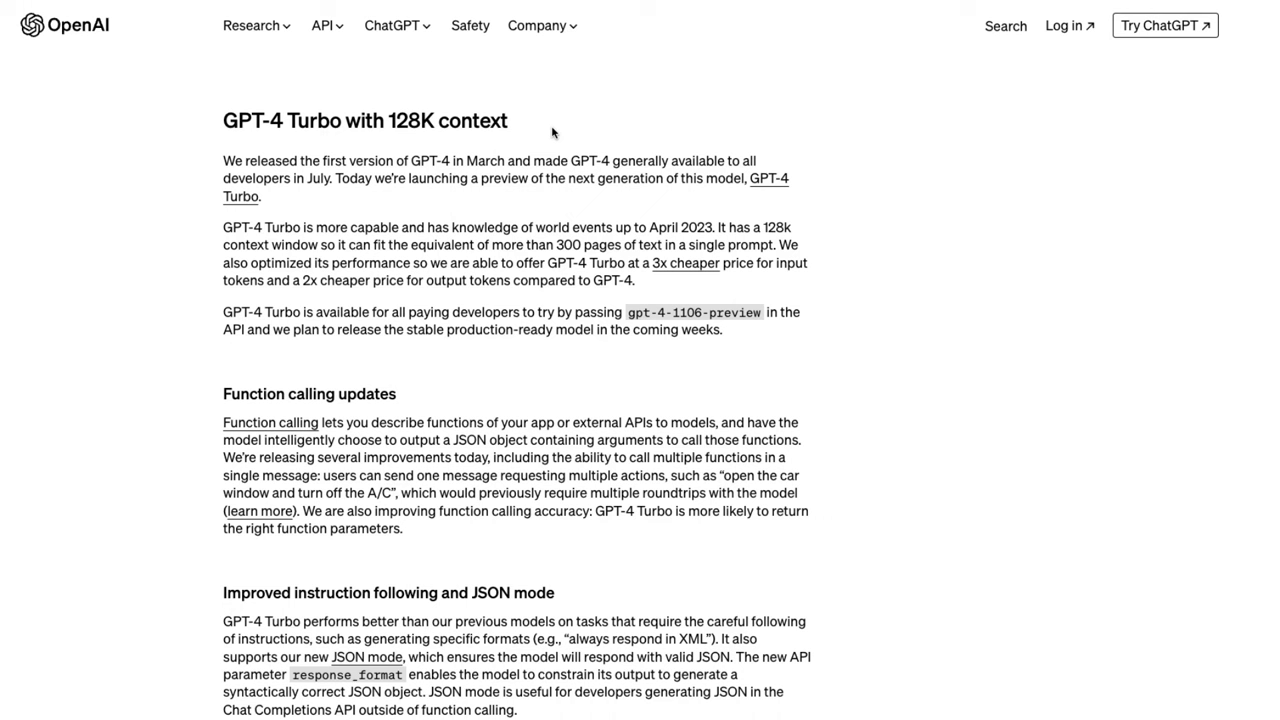
{"action": "mouse_move", "coordinate": [261, 182]}
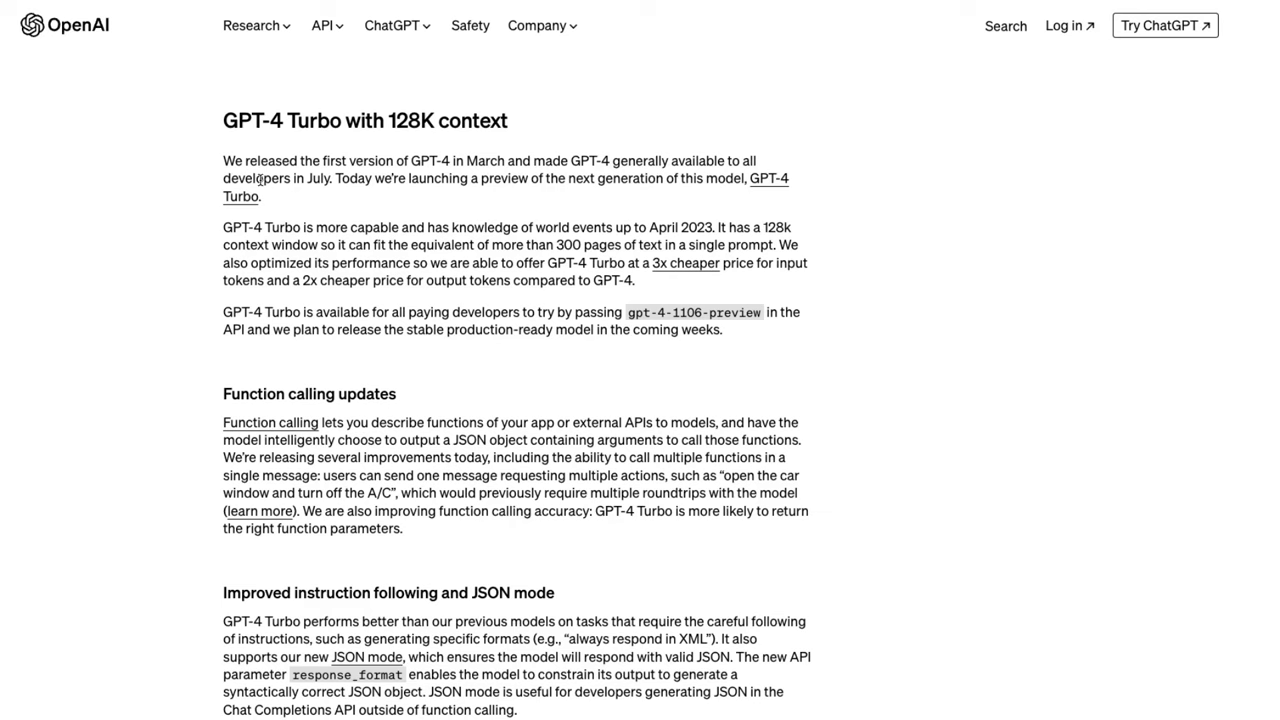
{"action": "scroll", "scroll_direction": "down", "scroll_amount": 3}
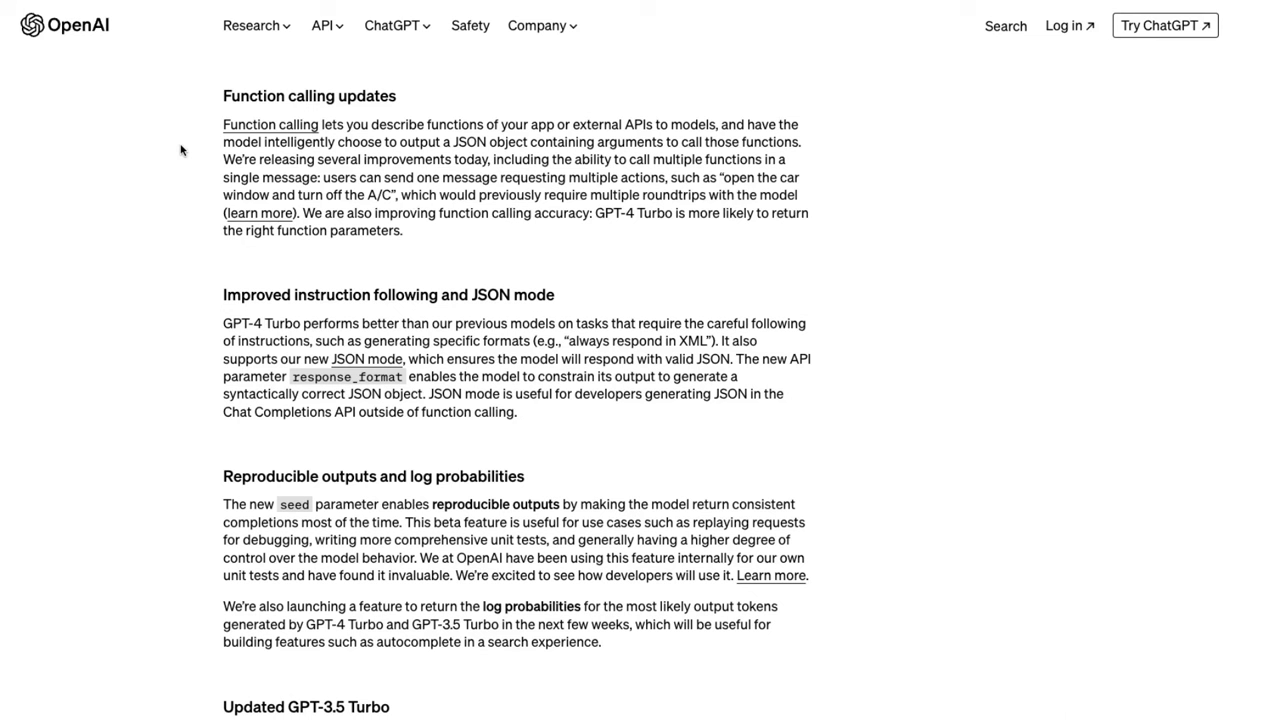
{"action": "mouse_move", "coordinate": [535, 298]}
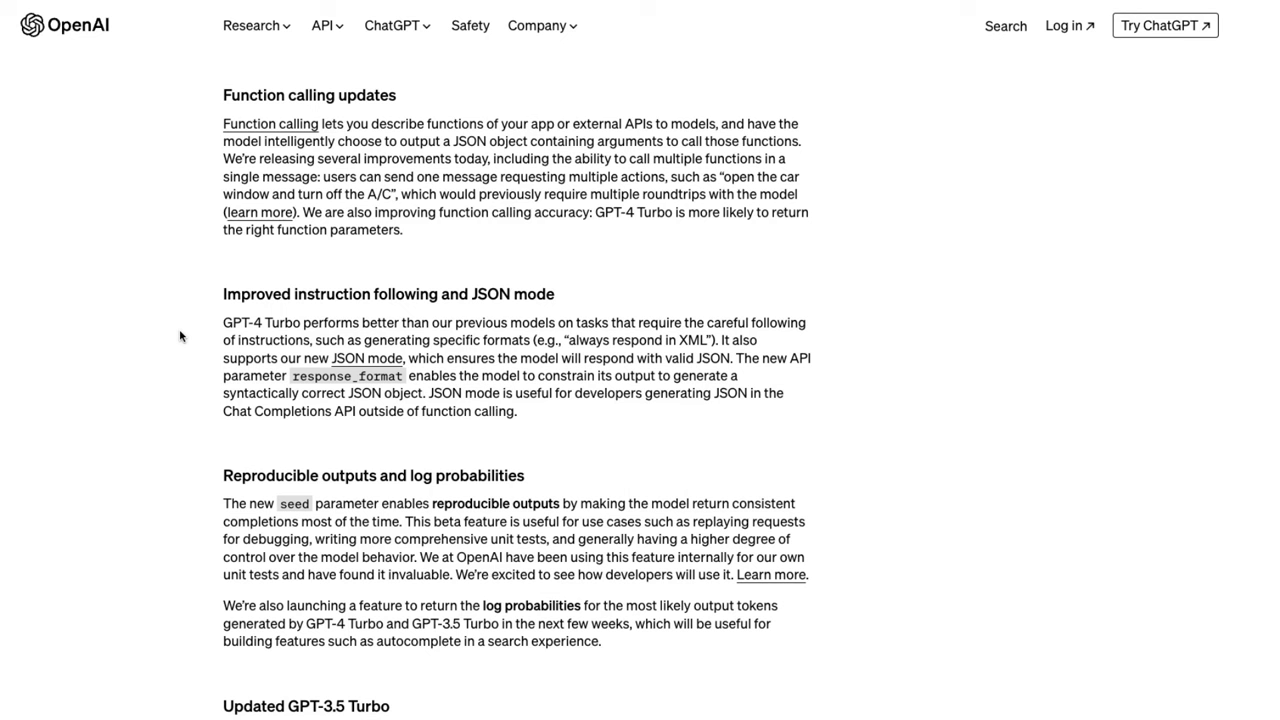
{"action": "scroll", "scroll_direction": "down", "scroll_amount": 3}
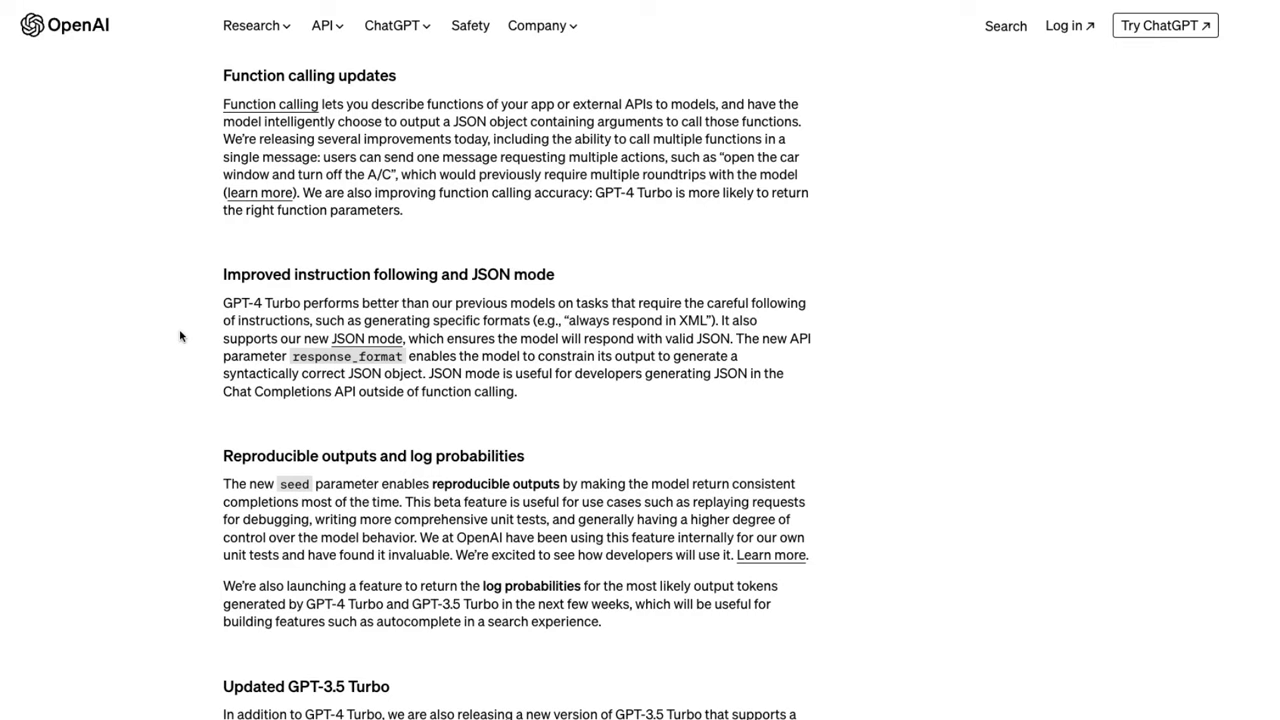
Scroll past Updated GPT-3.5 Turbo to the Assistants API with Retrieval and Code Interpreter
{"action": "scroll", "scroll_direction": "down", "scroll_amount": 3}
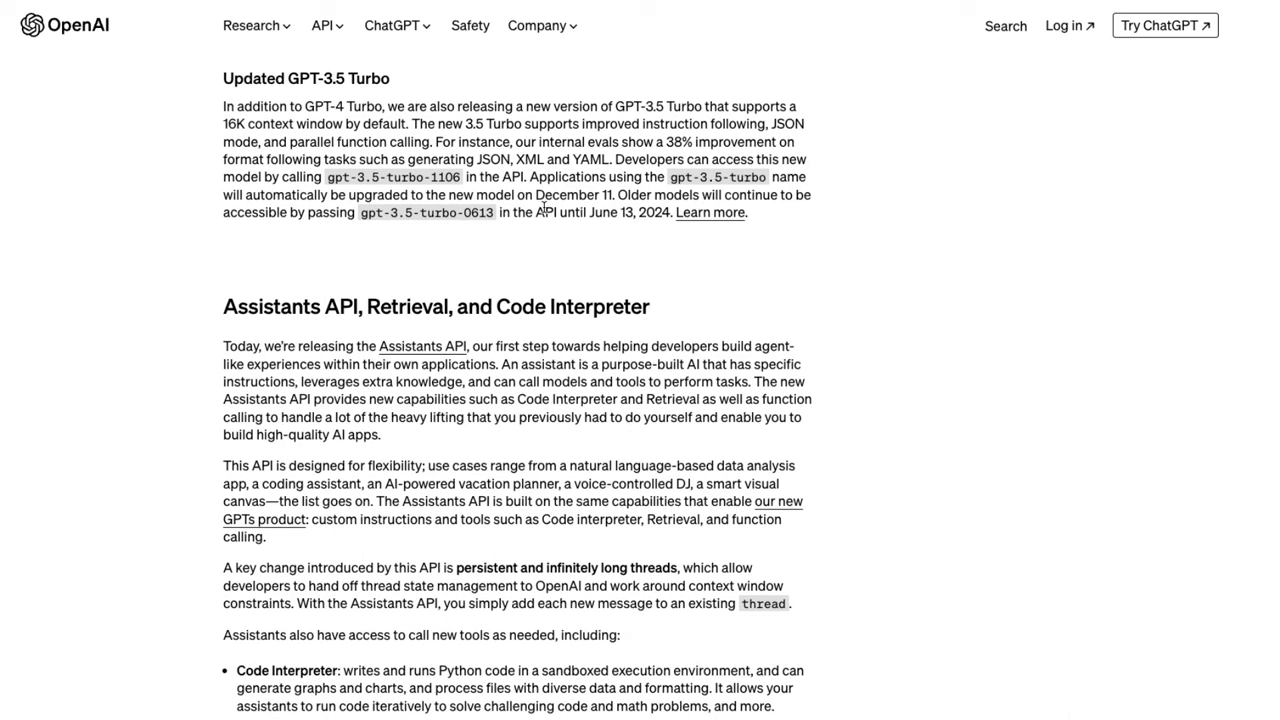
{"action": "mouse_move", "coordinate": [876, 260]}
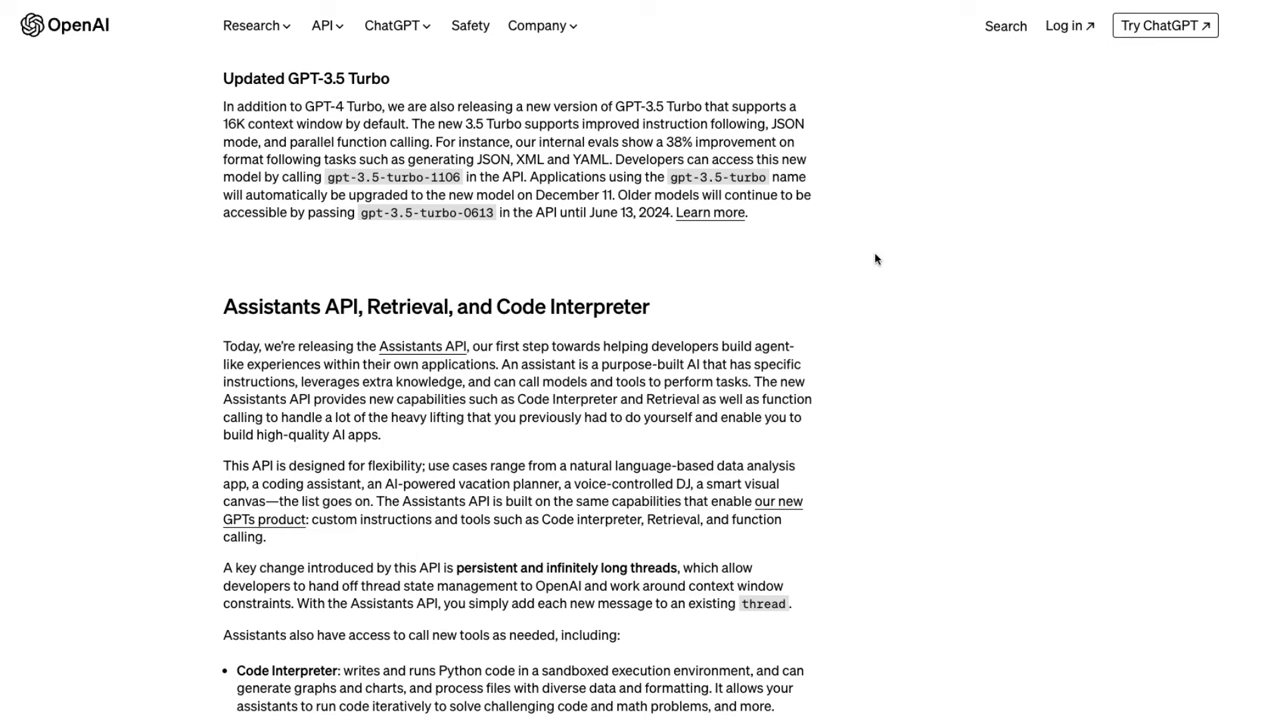
{"action": "scroll", "scroll_direction": "down", "scroll_amount": 3}
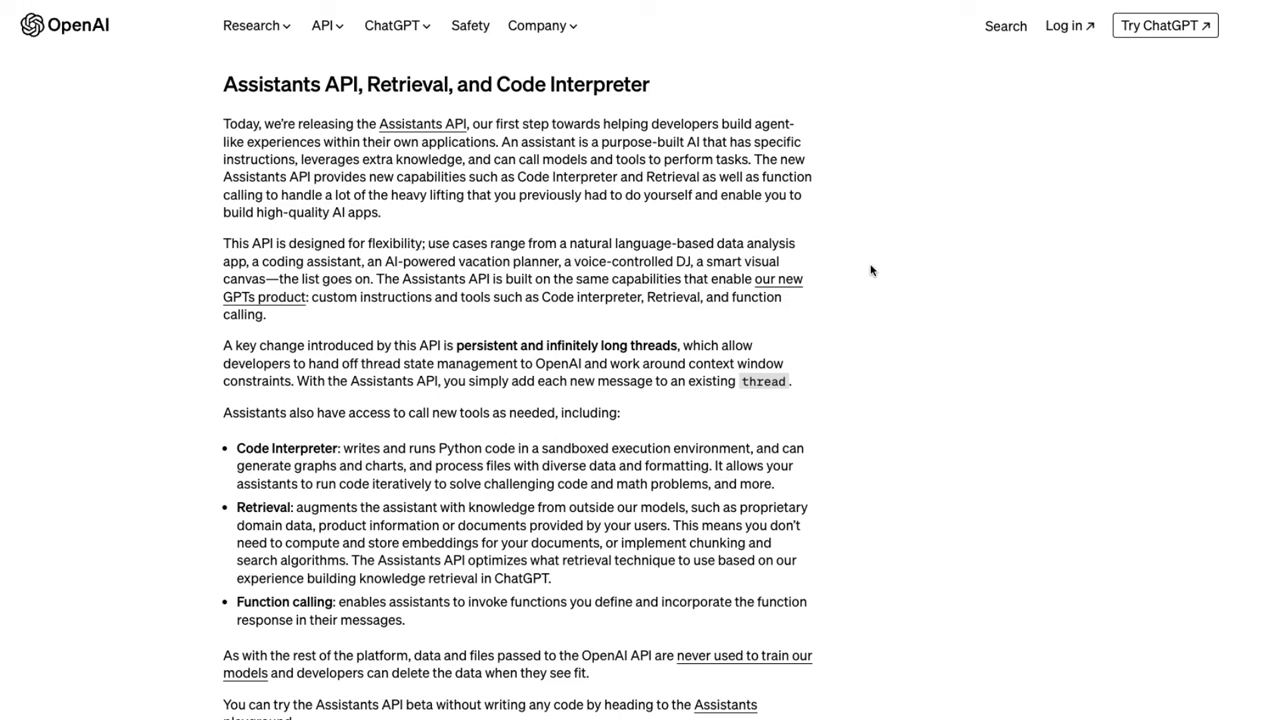
{"action": "mouse_move", "coordinate": [1055, 410]}
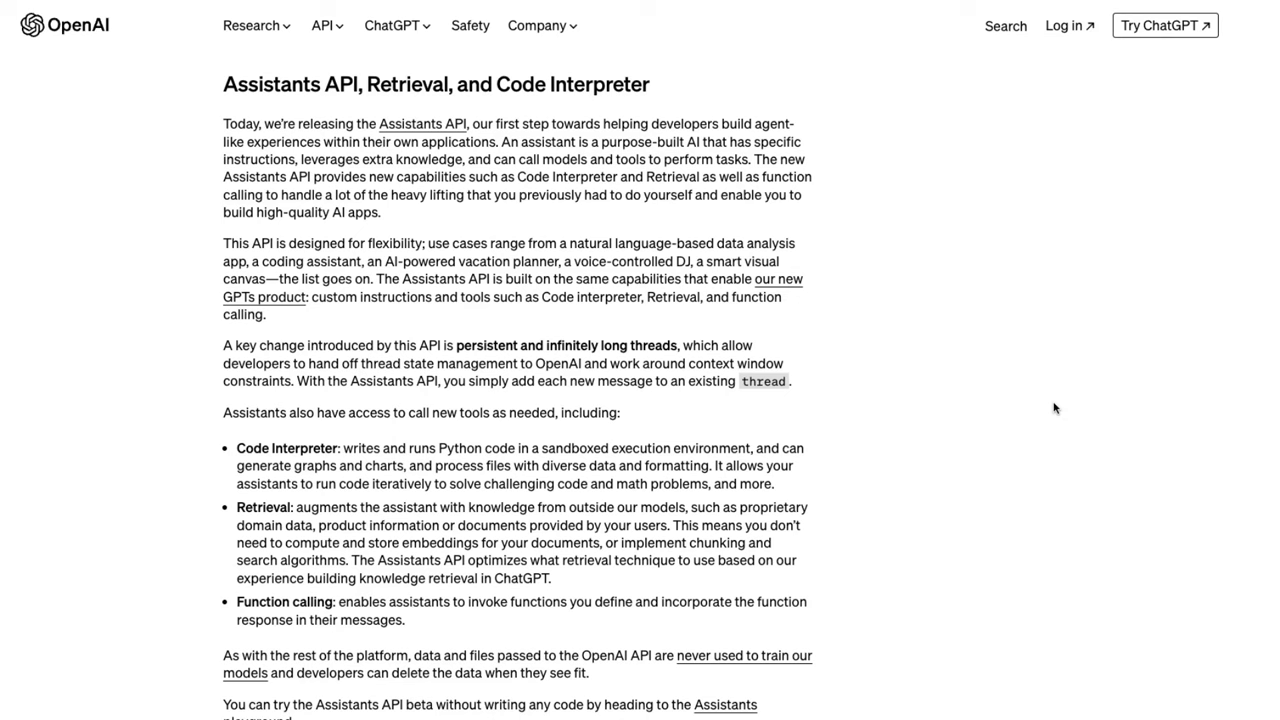
{"action": "scroll", "scroll_direction": "down", "scroll_amount": 3}
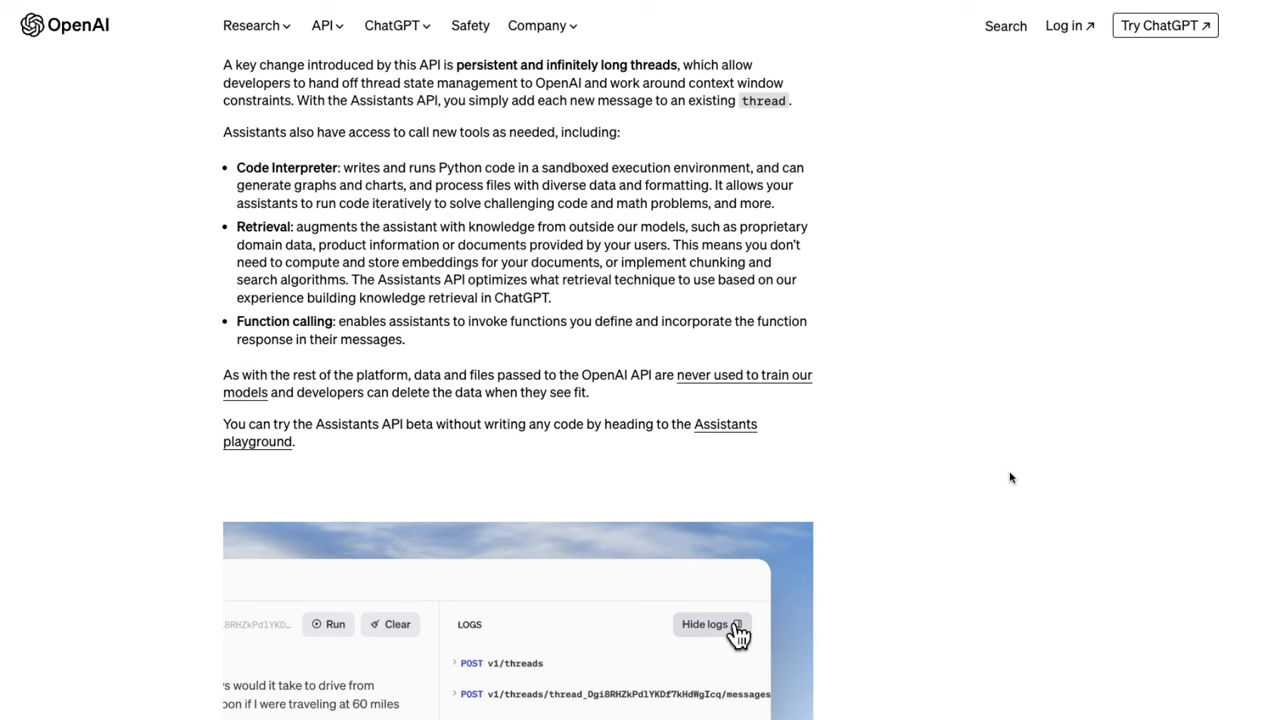
Scroll through vision, DALL·E 3 and TTS modalities down to Model customization
{"action": "scroll", "scroll_direction": "down", "scroll_amount": 3}
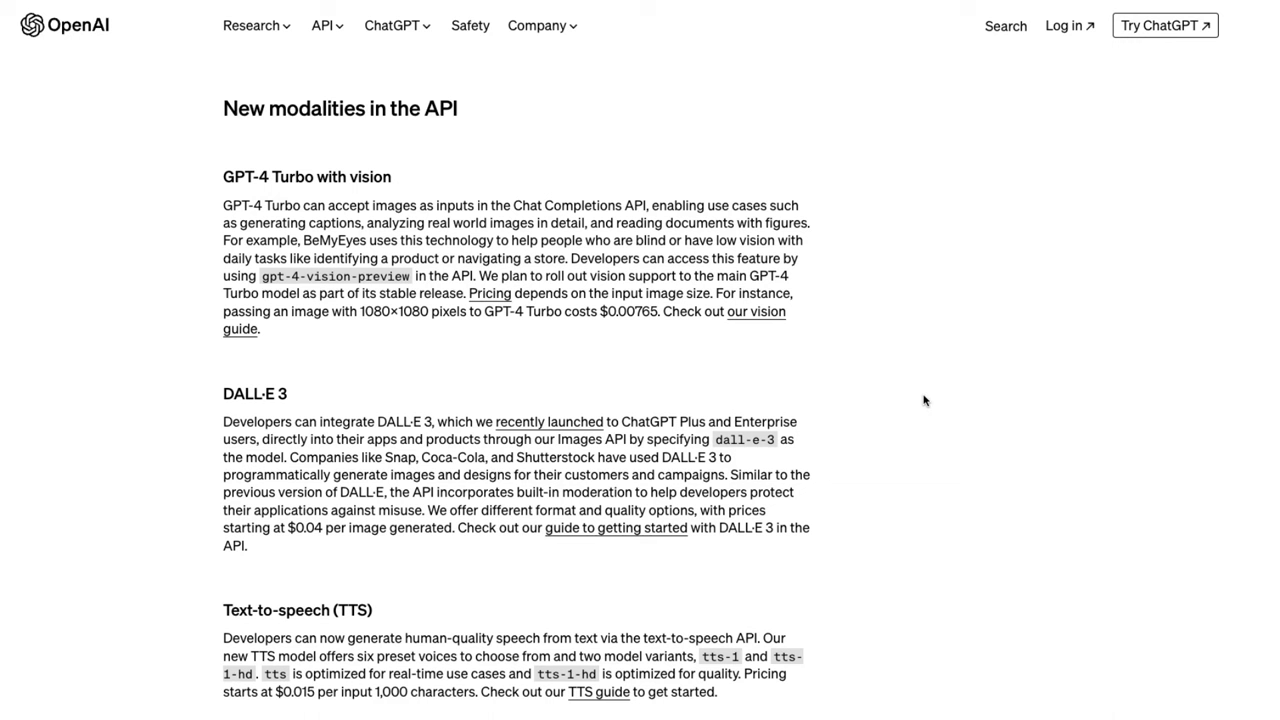
{"action": "mouse_move", "coordinate": [197, 116]}
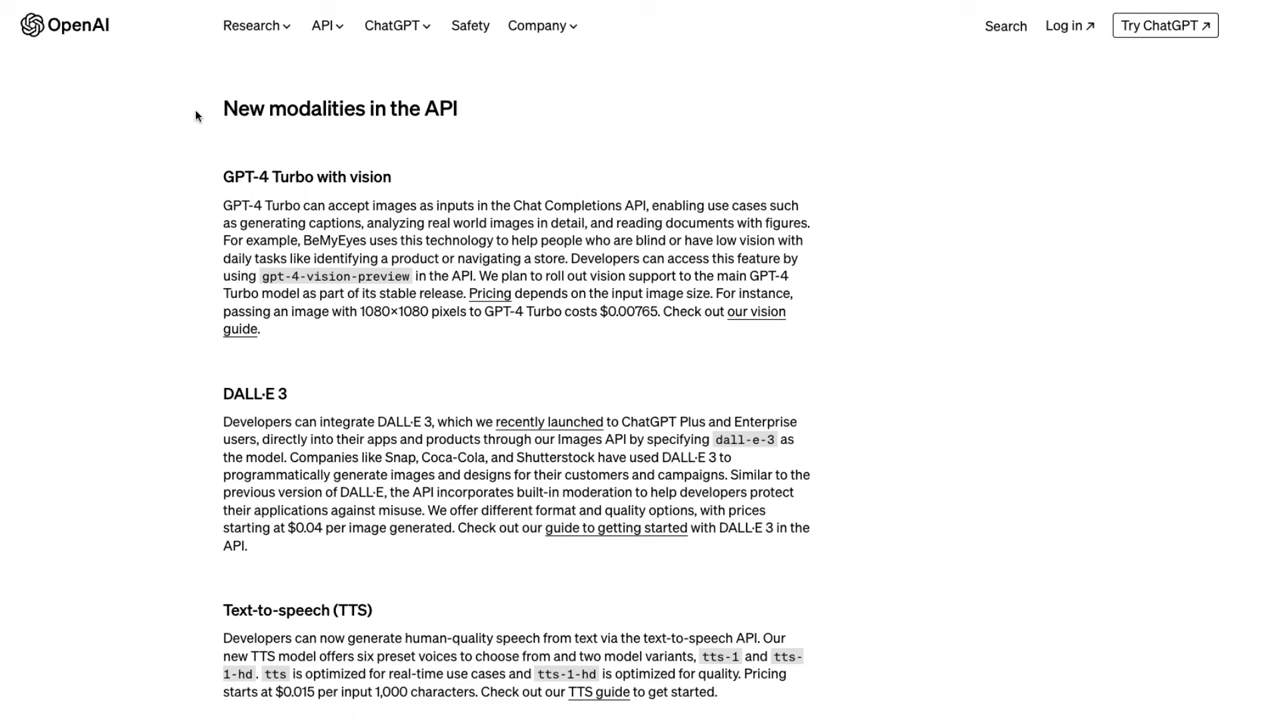
{"action": "mouse_move", "coordinate": [151, 133]}
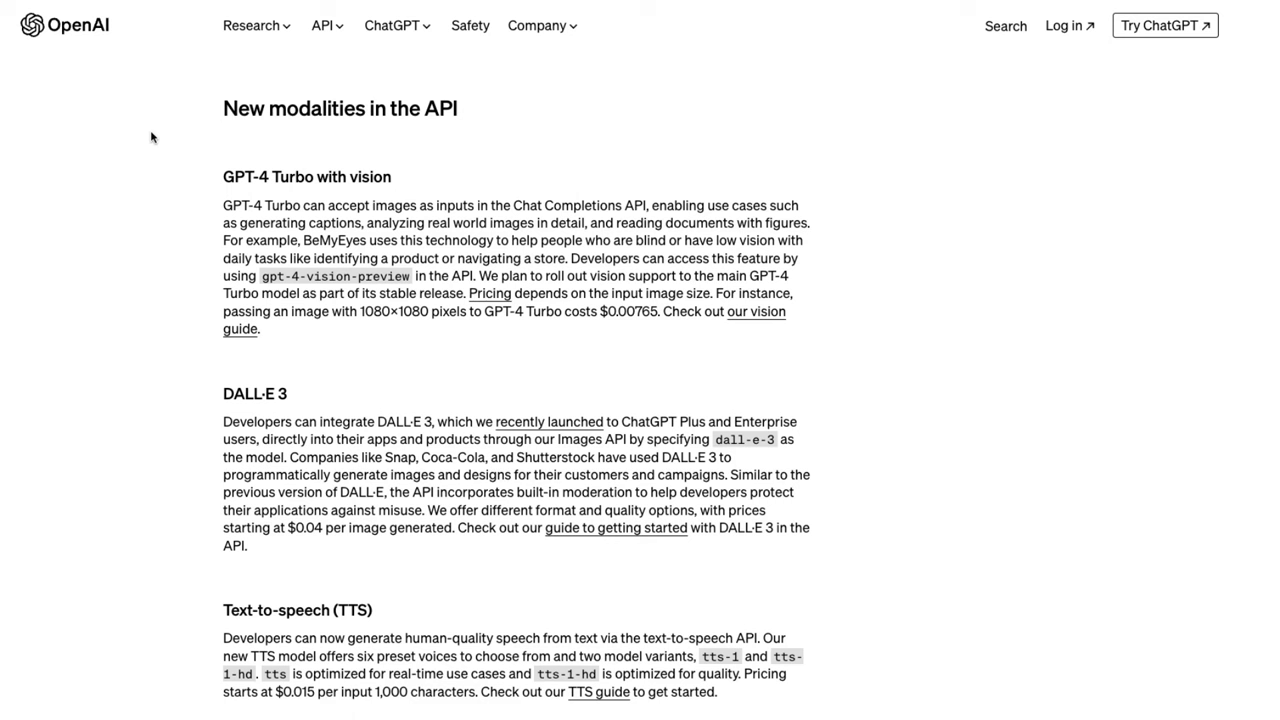
{"action": "scroll", "scroll_direction": "down", "scroll_amount": 3}
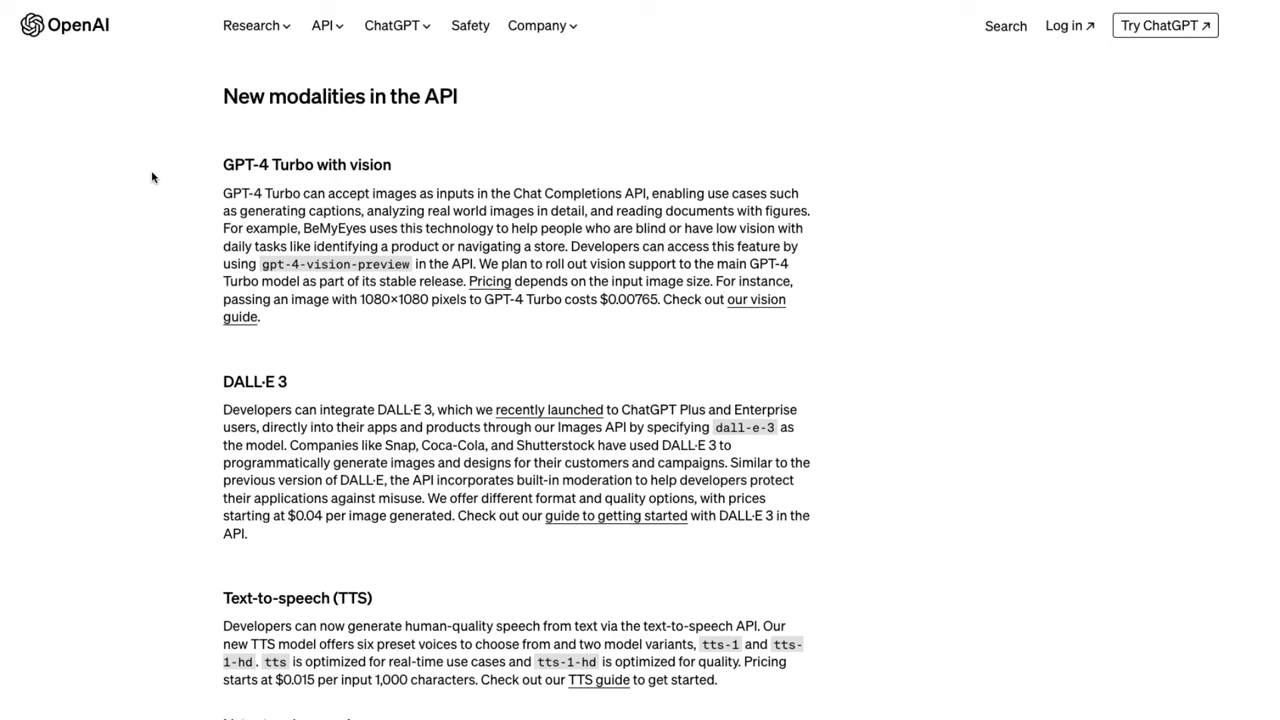
{"action": "scroll", "scroll_direction": "down", "scroll_amount": 3}
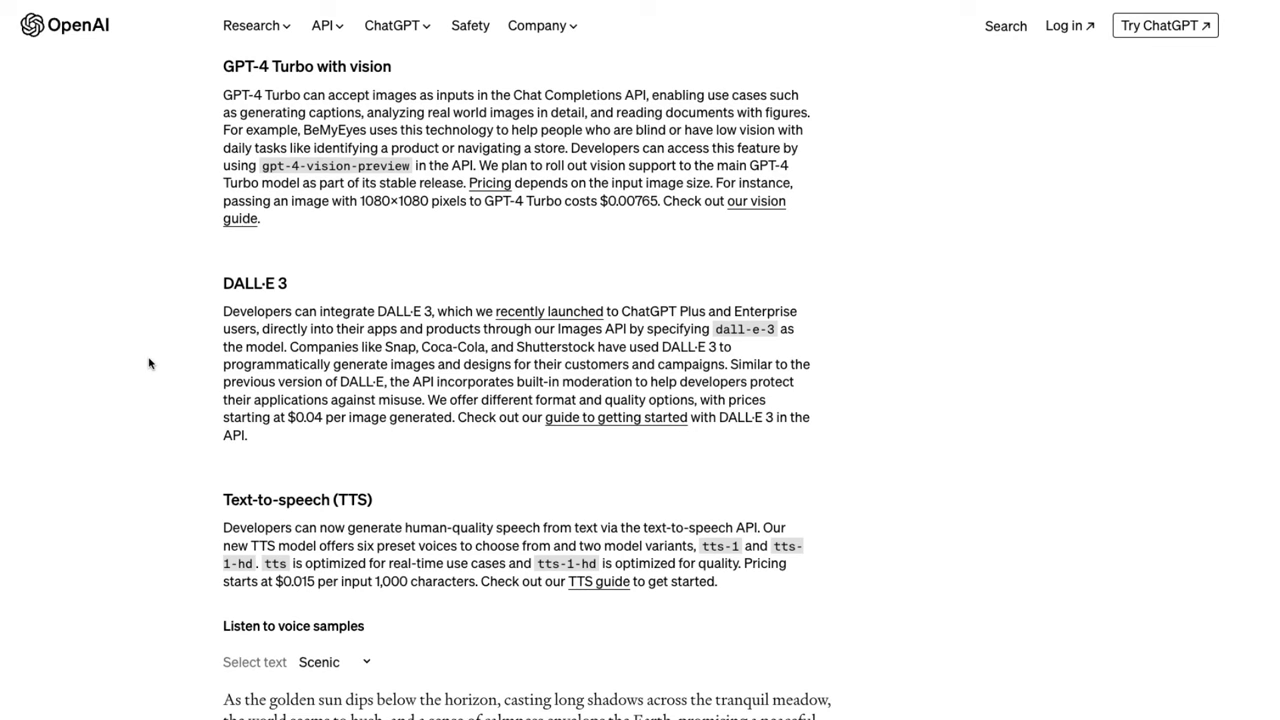
{"action": "scroll", "scroll_direction": "down", "scroll_amount": 3}
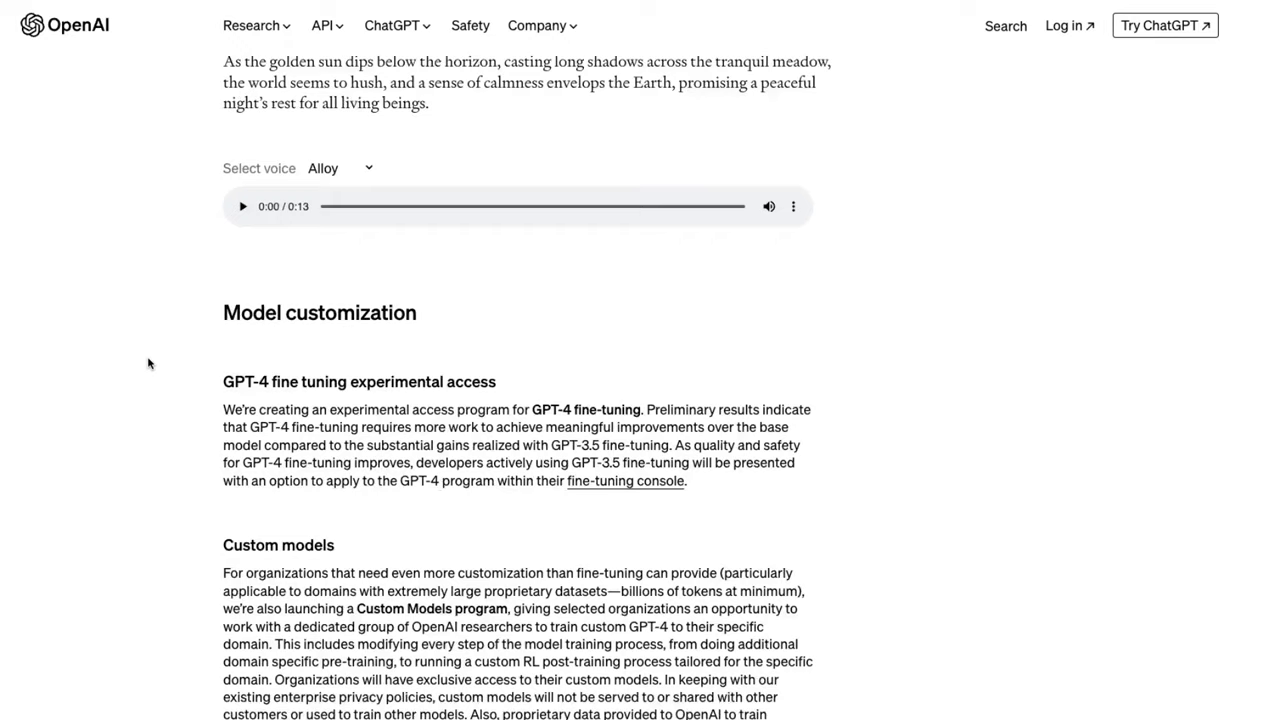
{"action": "scroll", "scroll_direction": "down", "scroll_amount": 3}
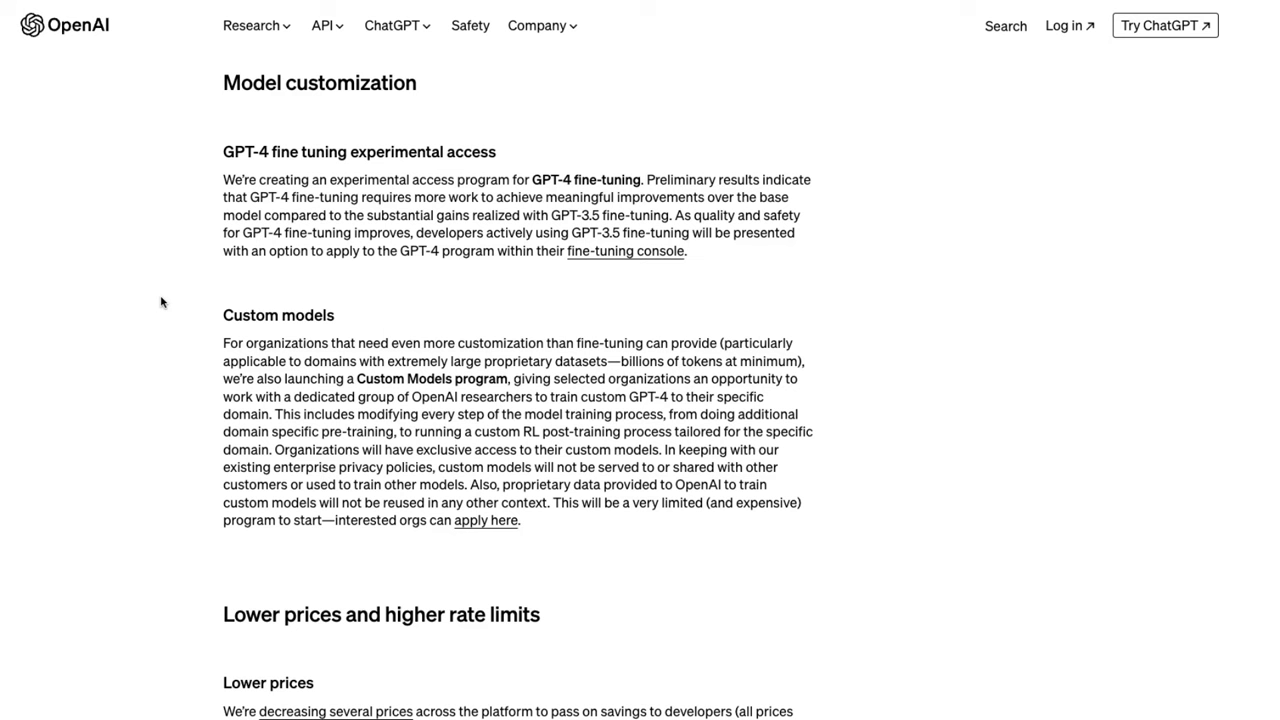
{"action": "mouse_move", "coordinate": [187, 278]}
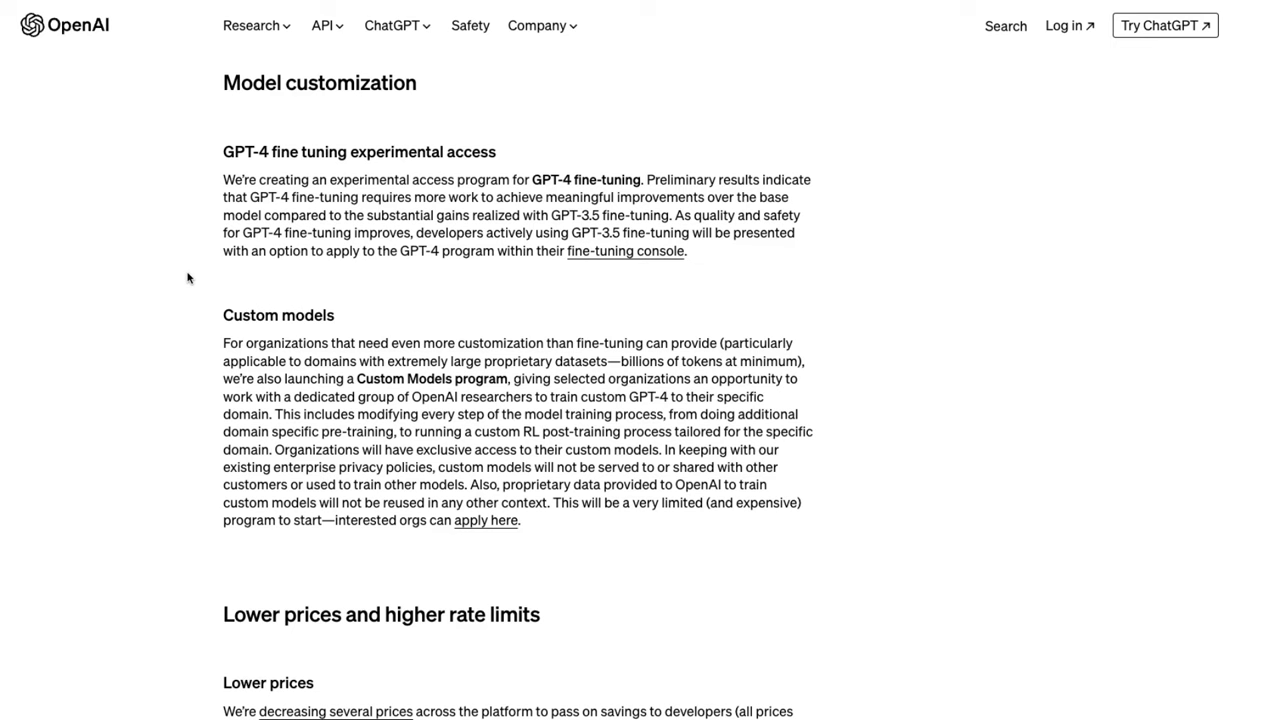
Scroll to Lower prices and the older-versus-new model pricing table
{"action": "scroll", "scroll_direction": "down", "scroll_amount": 3}
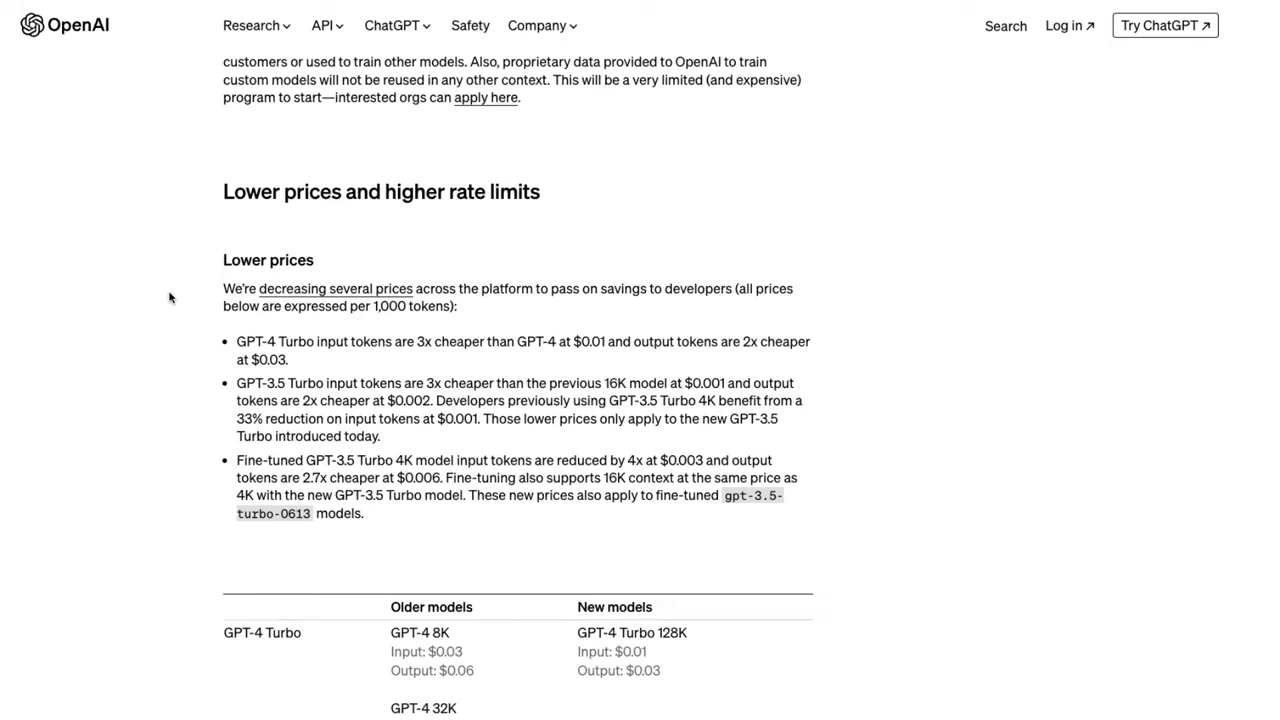
{"action": "scroll", "scroll_direction": "down", "scroll_amount": 3}
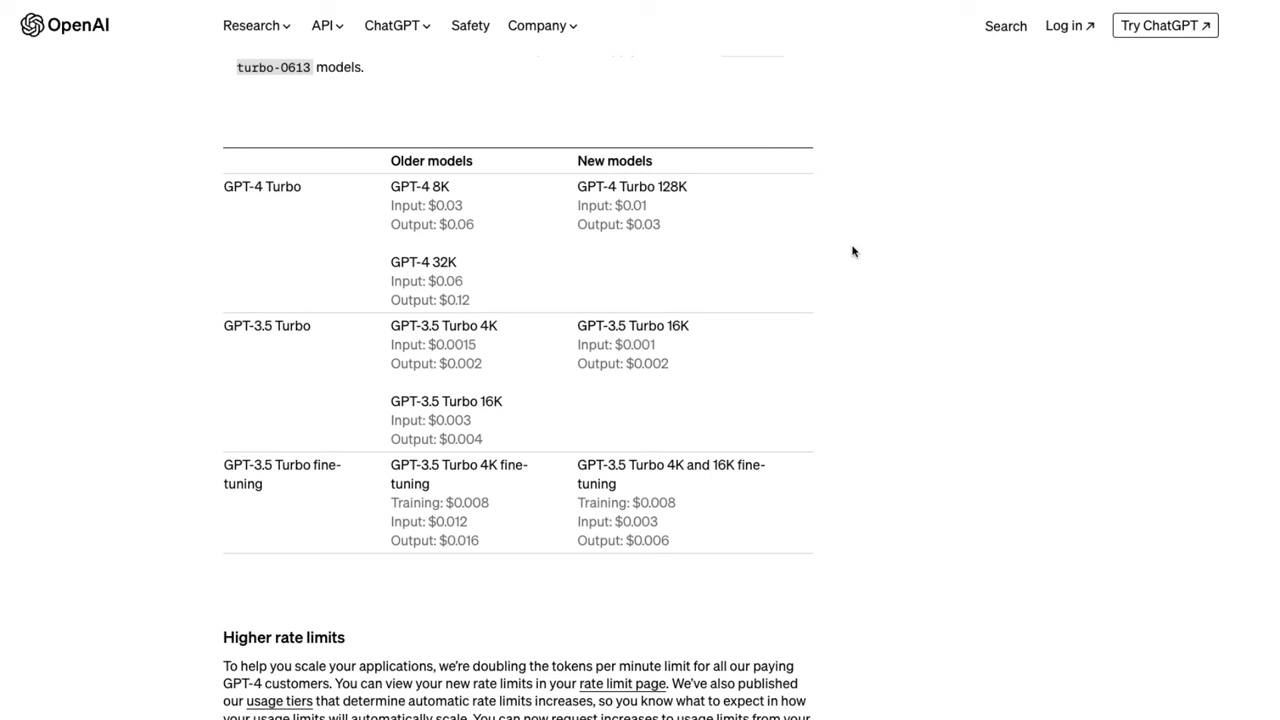
{"action": "mouse_move", "coordinate": [981, 279]}
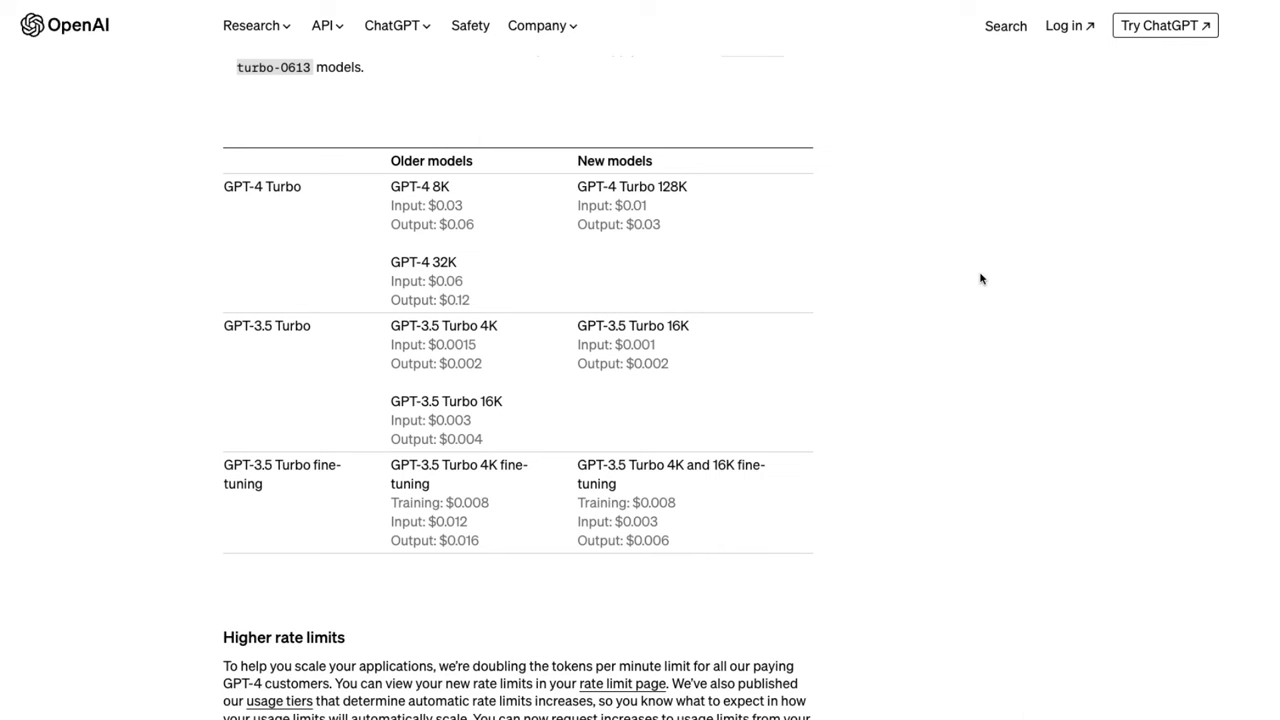
{"action": "mouse_move", "coordinate": [1043, 291]}
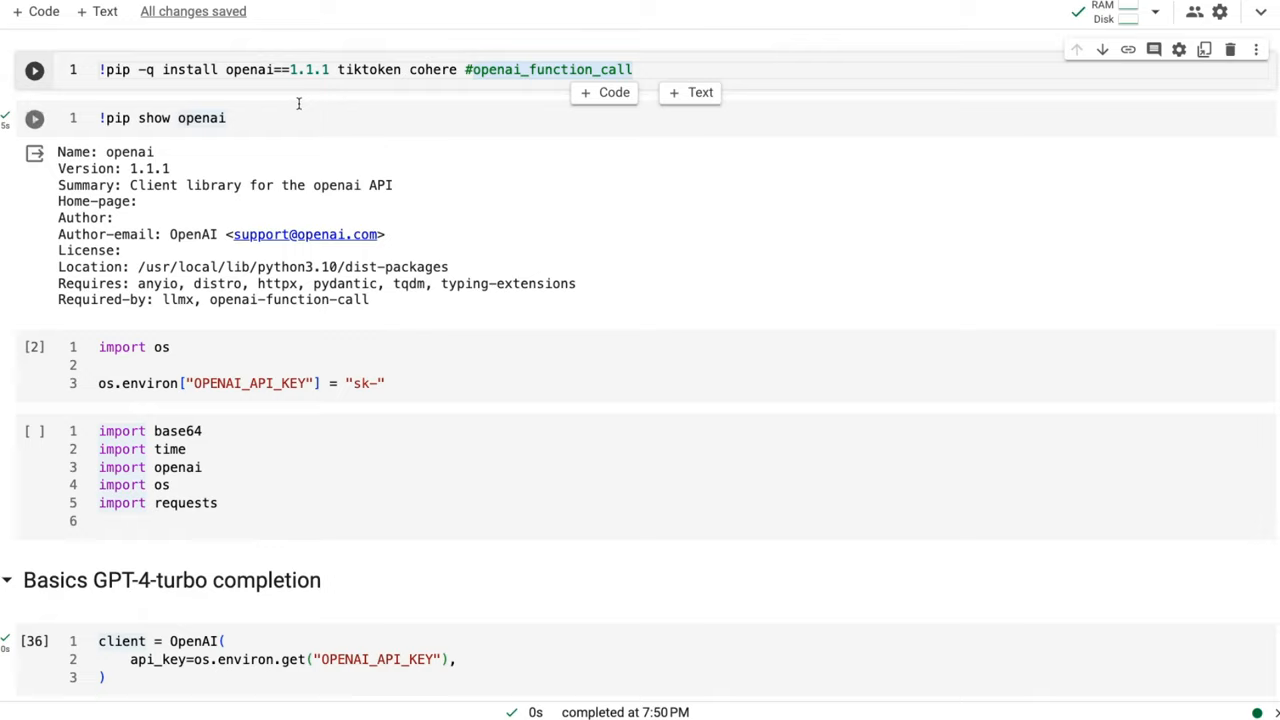
{"action": "scroll", "scroll_direction": "down", "scroll_amount": 3}
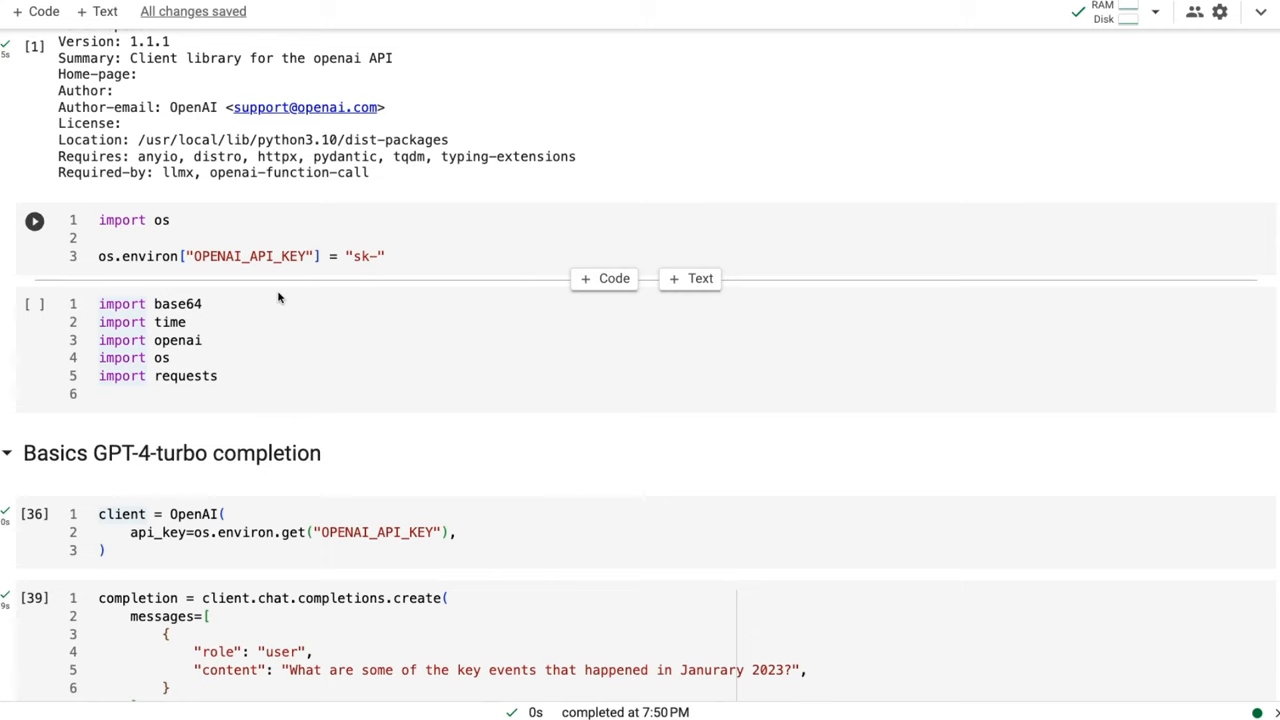
{"action": "scroll", "scroll_direction": "down", "scroll_amount": 3}
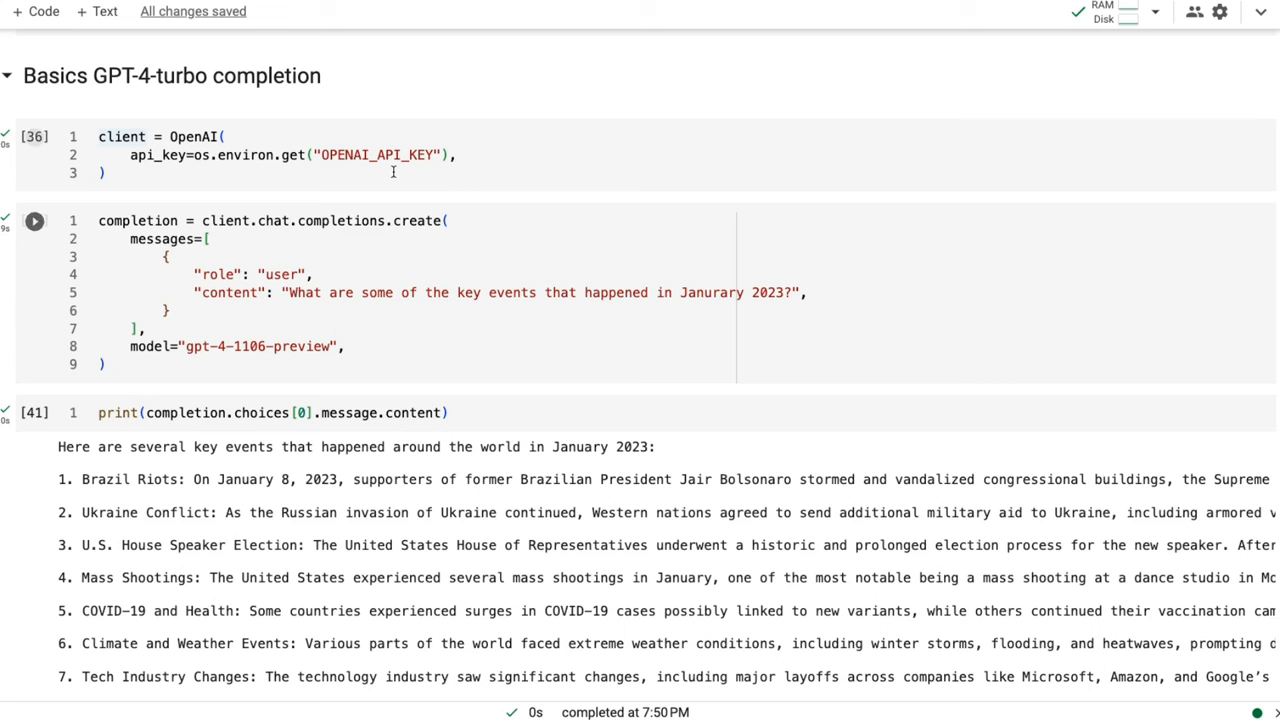
{"action": "mouse_move", "coordinate": [260, 244]}
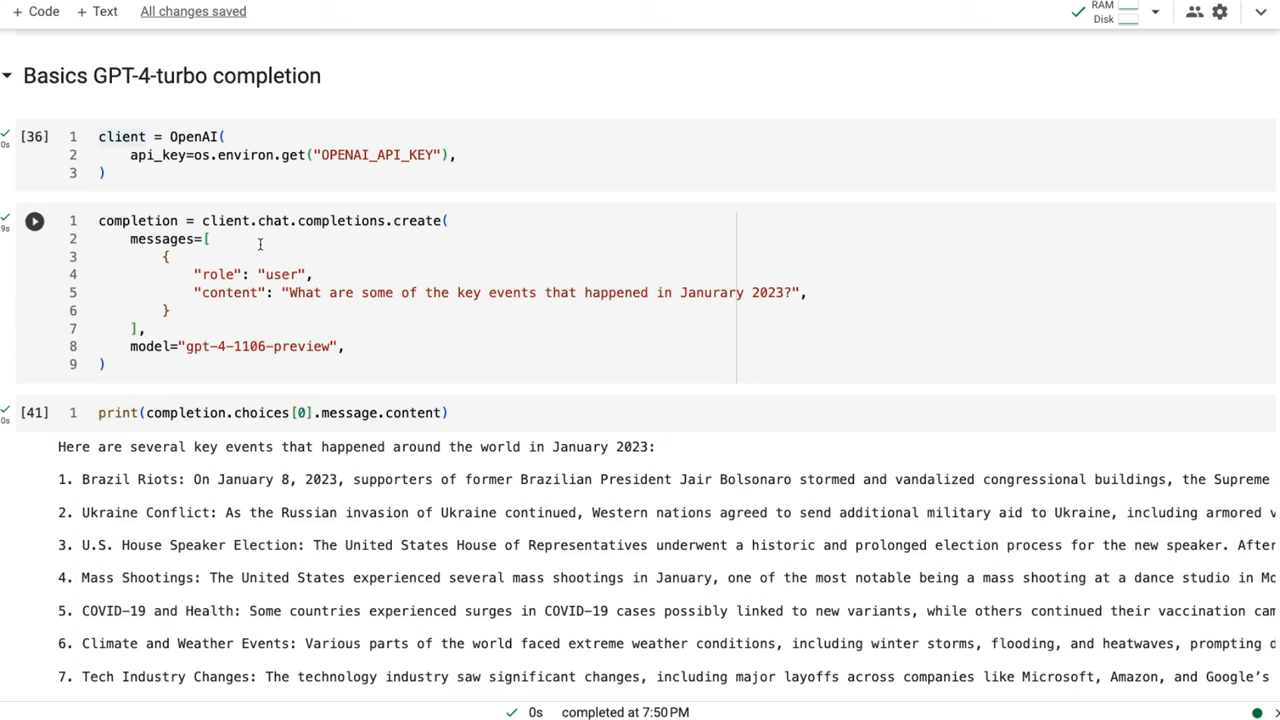
{"action": "scroll", "scroll_direction": "down", "scroll_amount": 3}
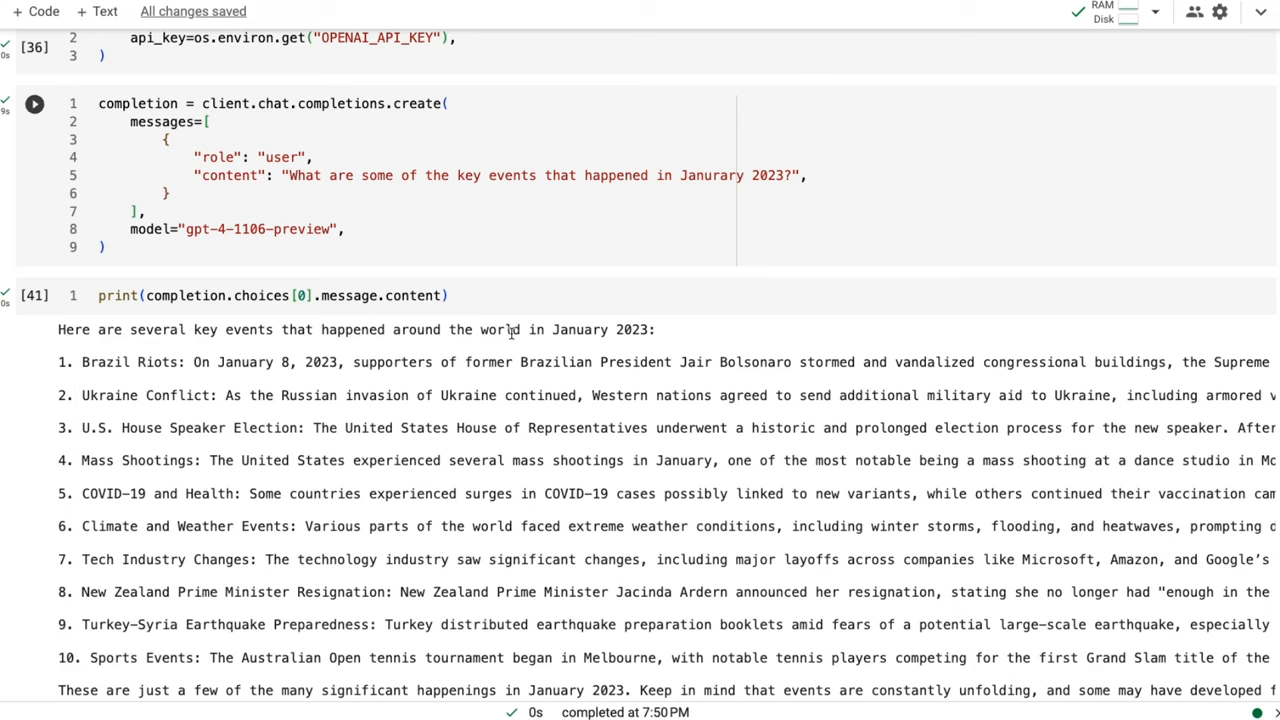
{"action": "scroll", "scroll_direction": "down", "scroll_amount": 3}
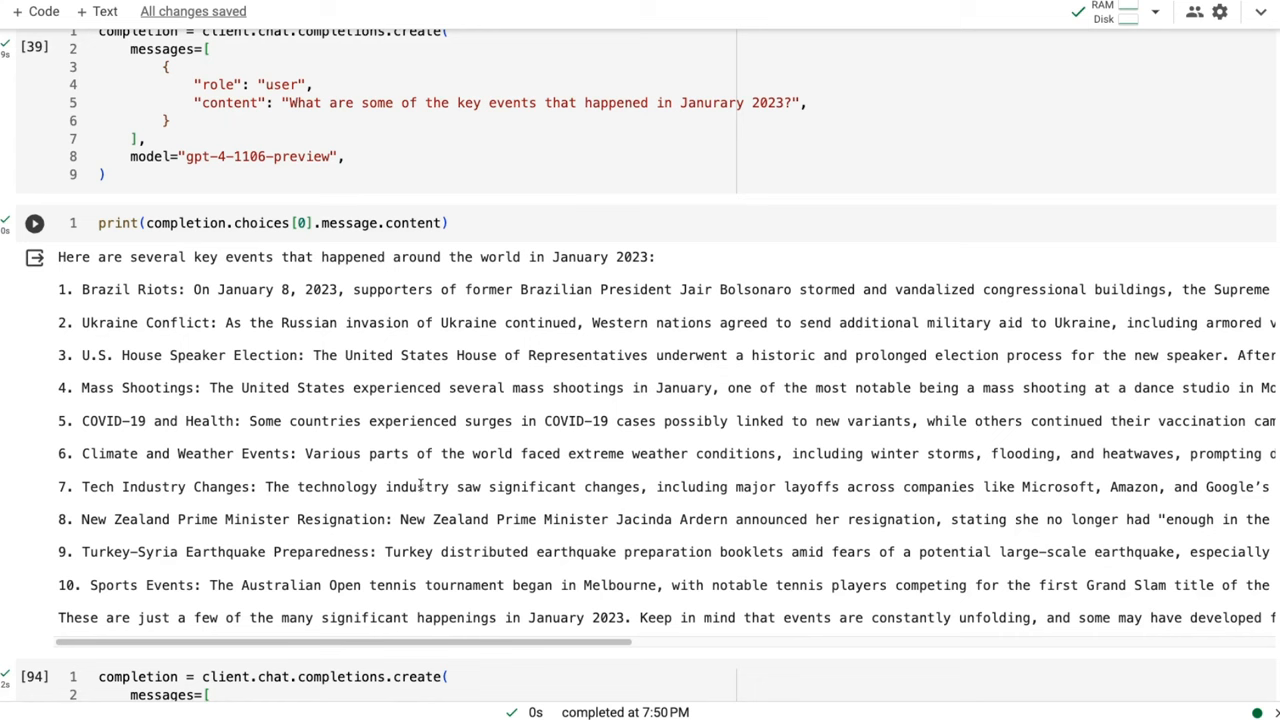
{"action": "left_click_drag", "start_coordinate": [181, 519], "coordinate": [1075, 519]}
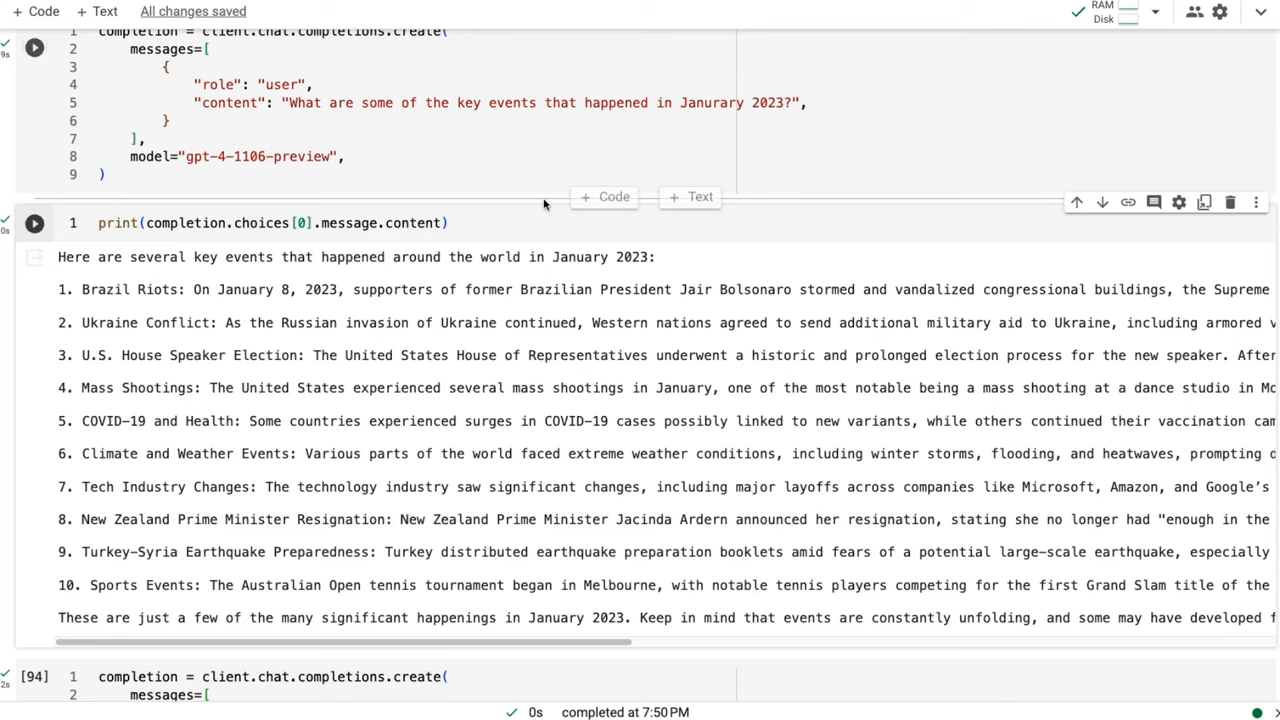
{"action": "scroll", "scroll_direction": "down", "scroll_amount": 3}
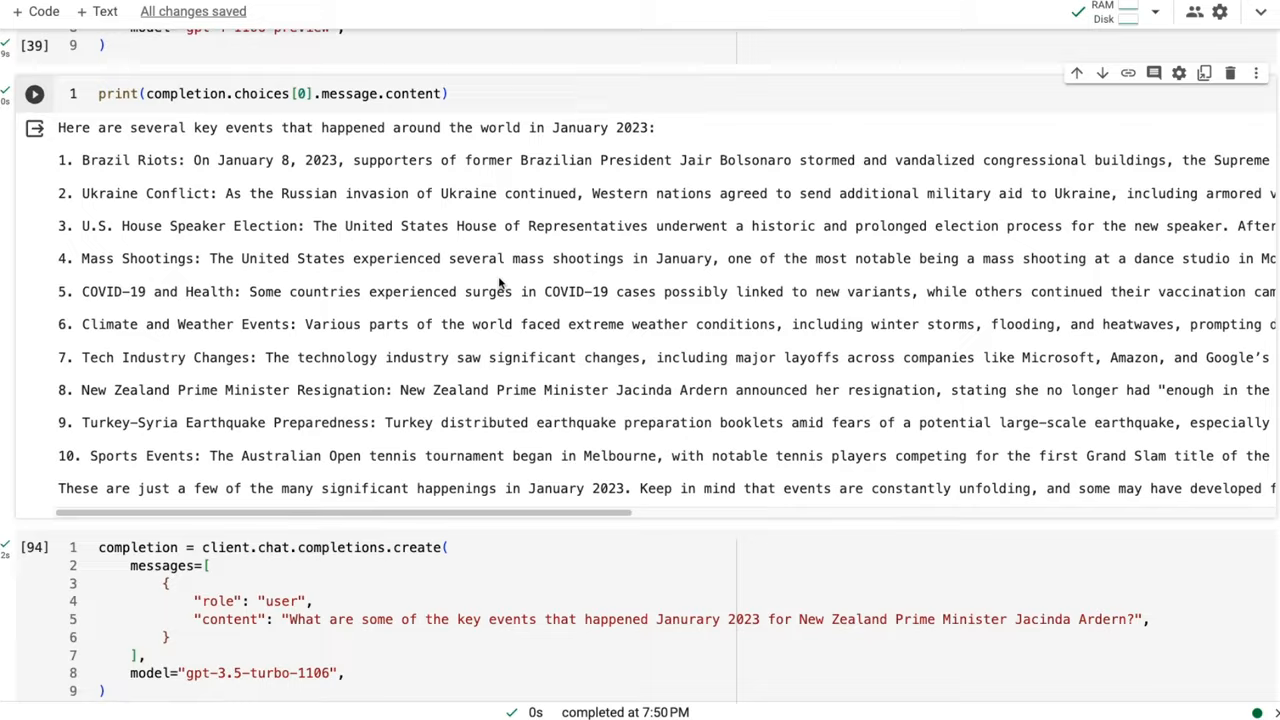
{"action": "scroll", "scroll_direction": "down", "scroll_amount": 3}
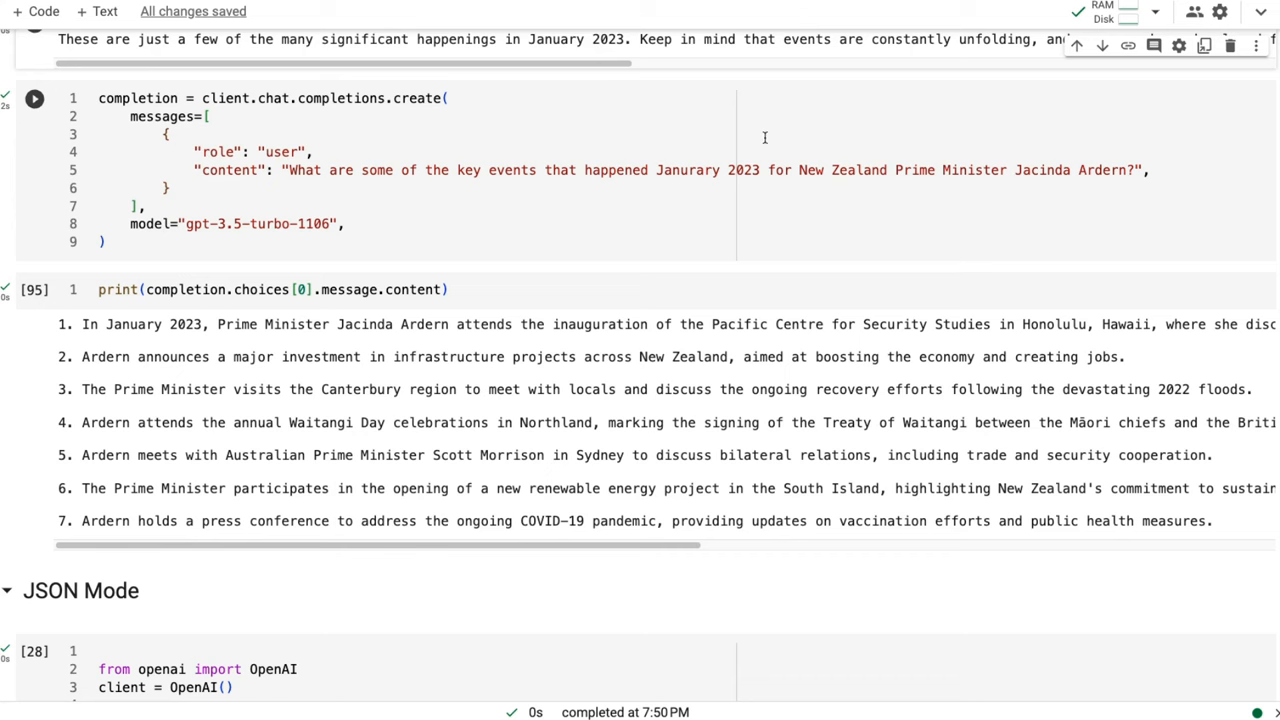
{"action": "scroll", "scroll_direction": "down", "scroll_amount": 3}
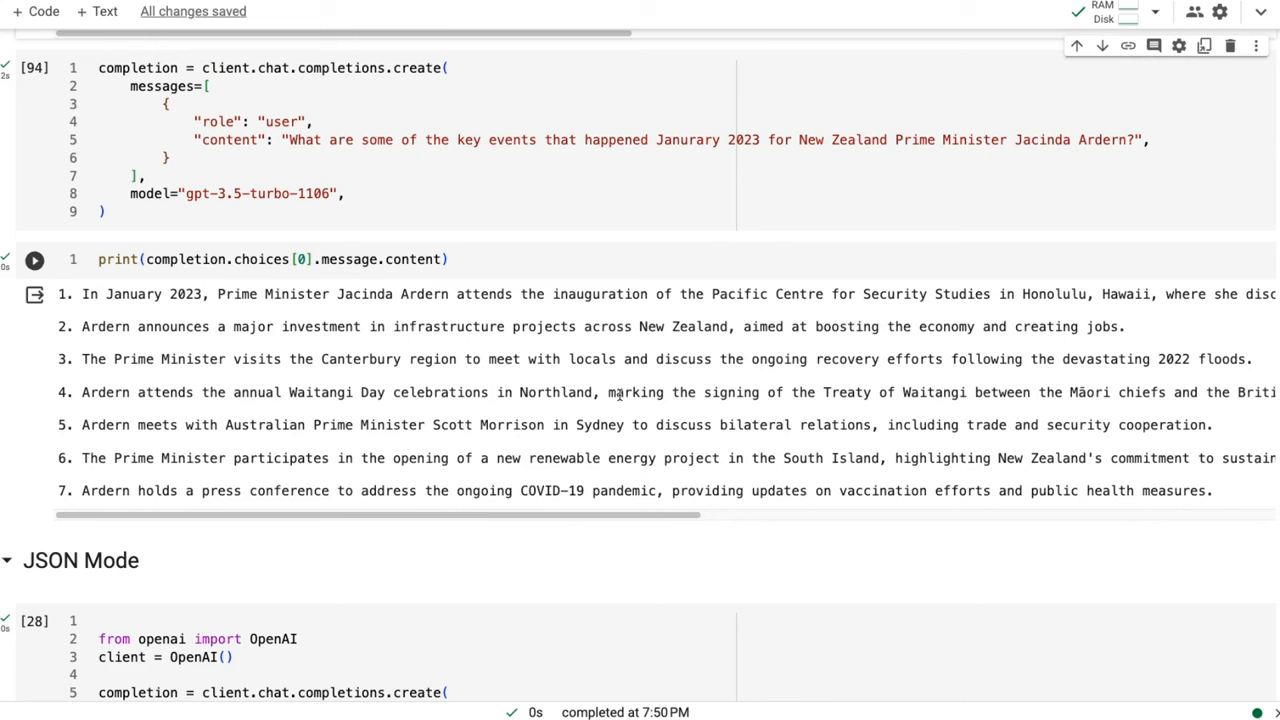
{"action": "mouse_move", "coordinate": [895, 444]}
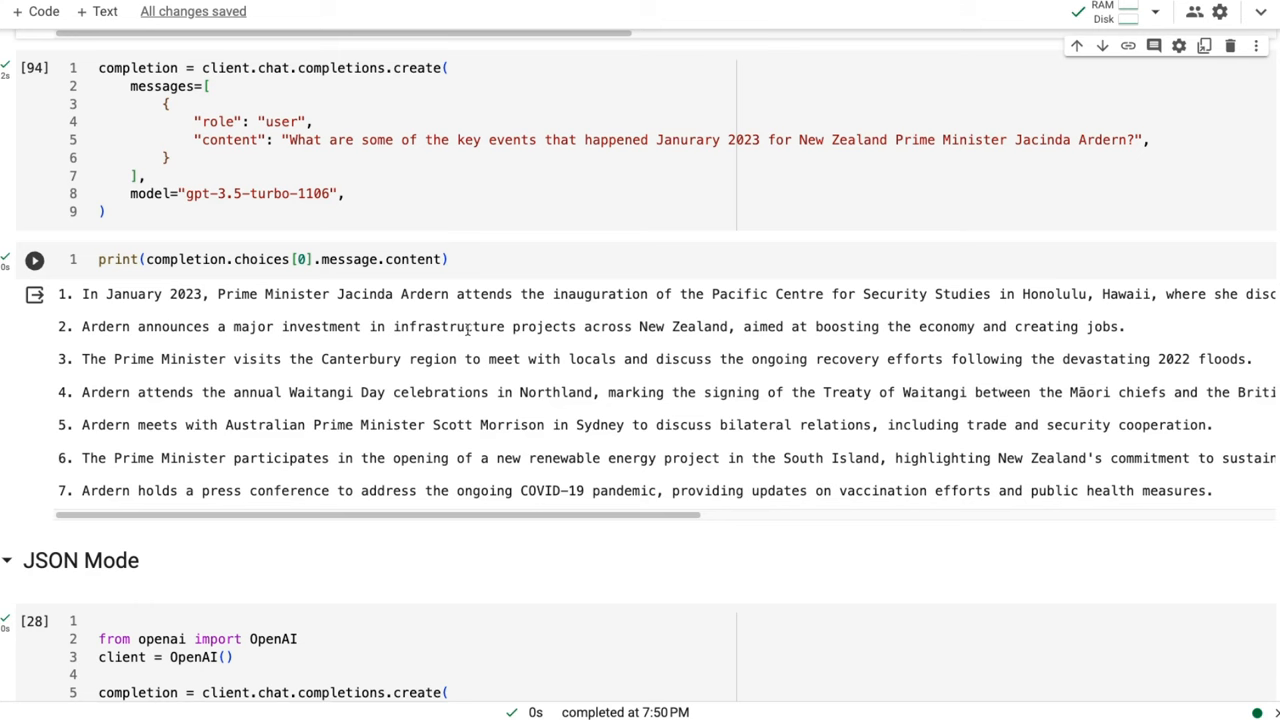
{"action": "scroll", "scroll_direction": "down", "scroll_amount": 3}
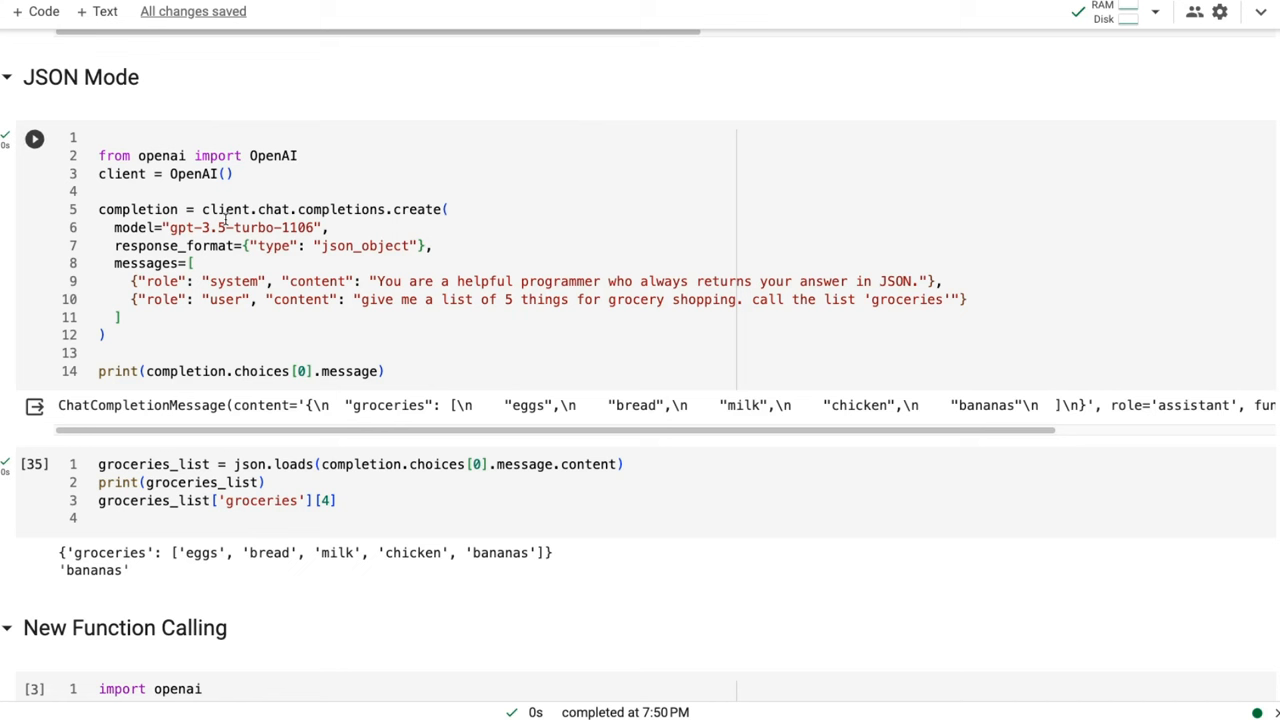
{"action": "mouse_move", "coordinate": [230, 263]}
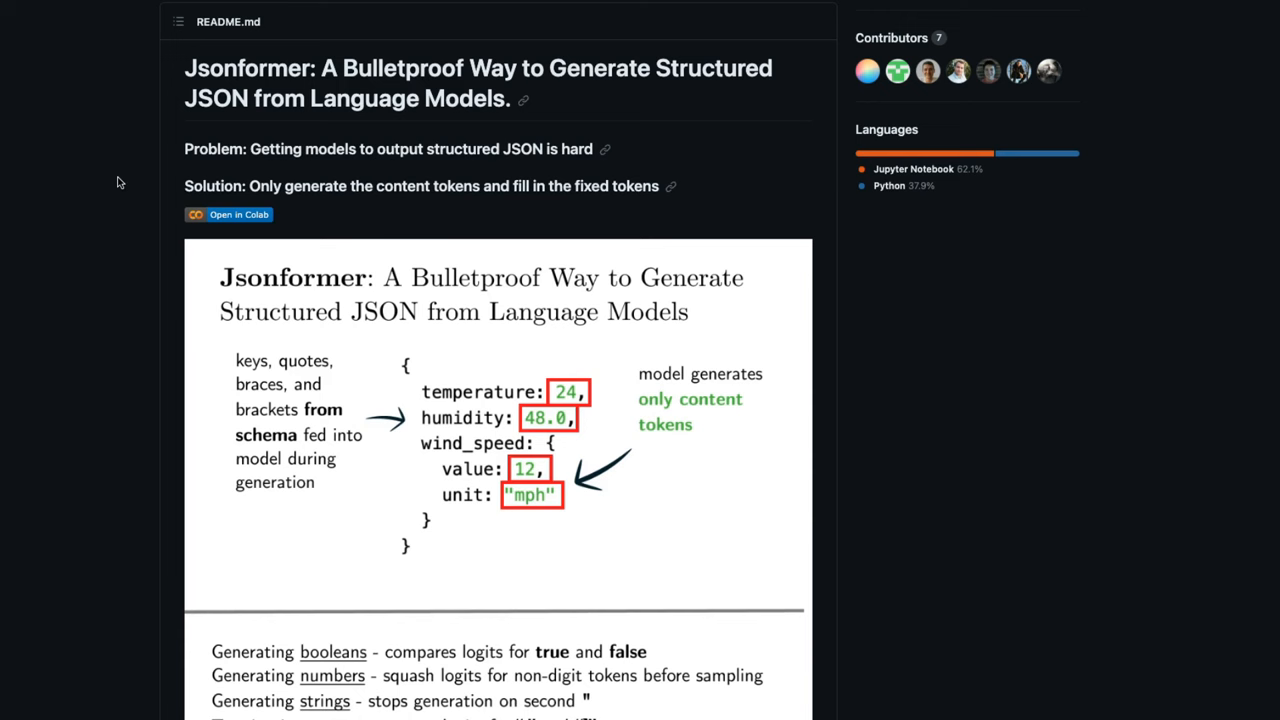
{"action": "mouse_move", "coordinate": [128, 128]}
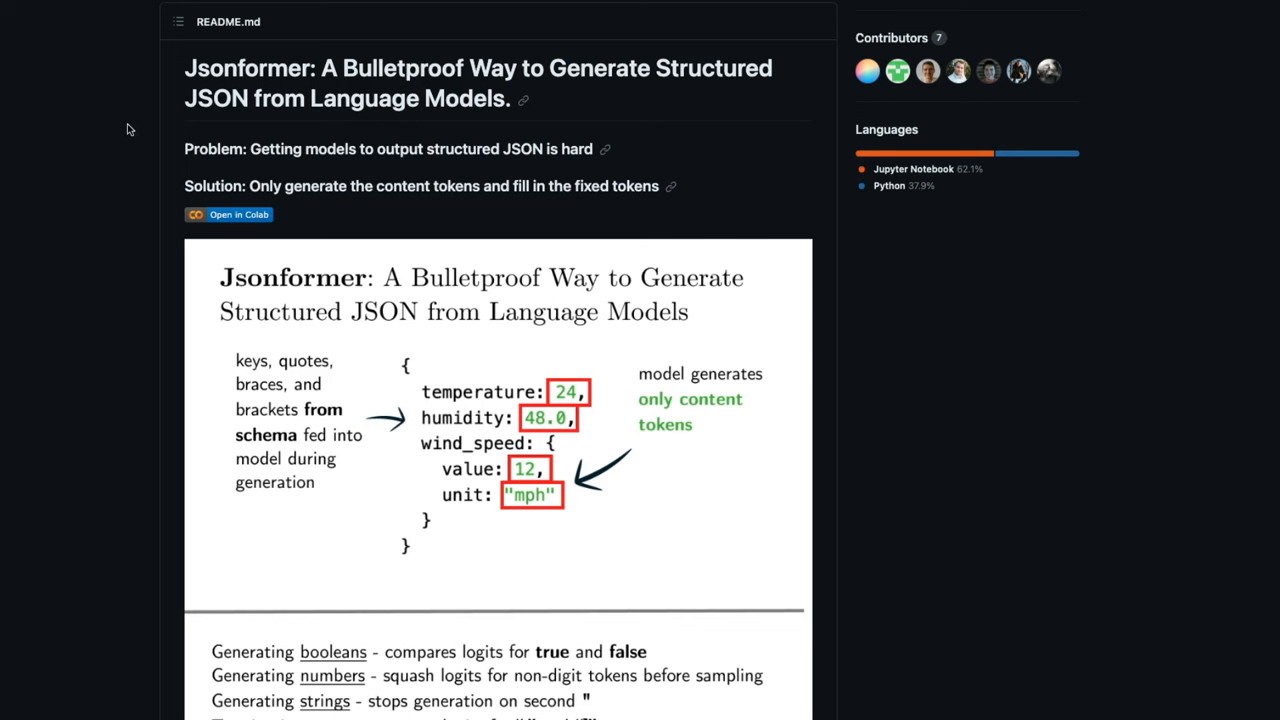
{"action": "mouse_move", "coordinate": [117, 99]}
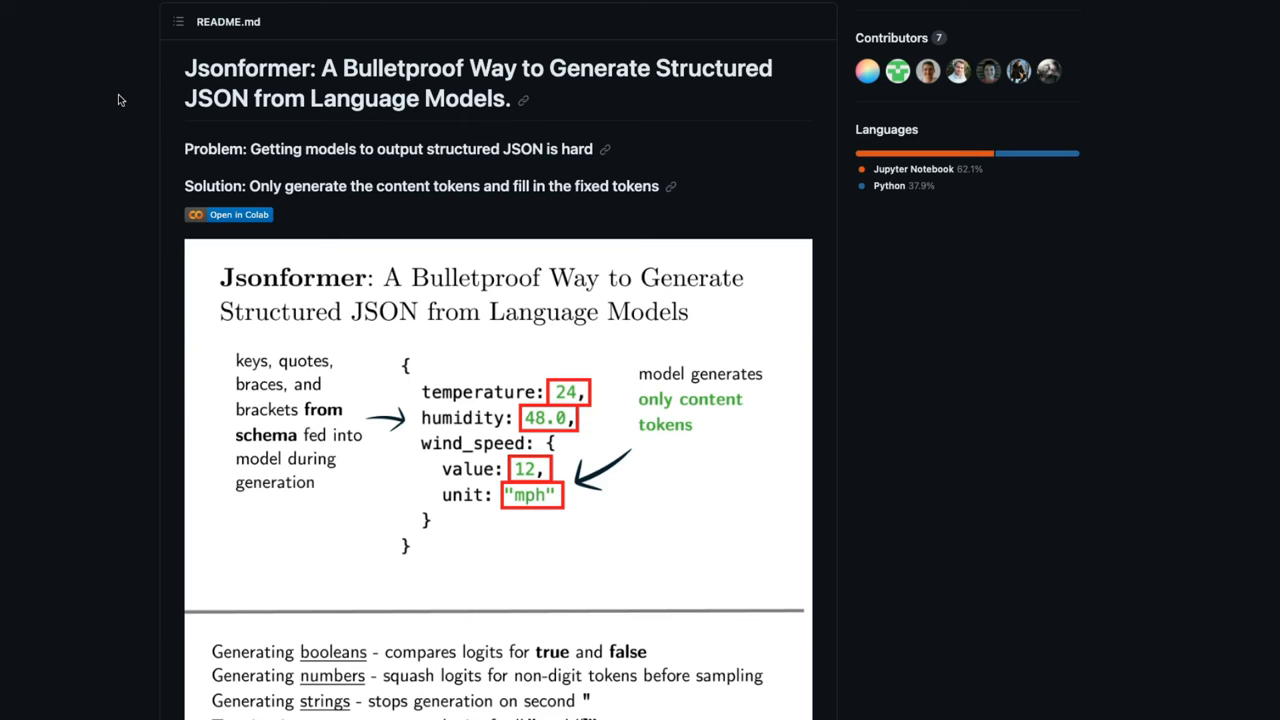
{"action": "scroll", "scroll_direction": "down", "scroll_amount": 3}
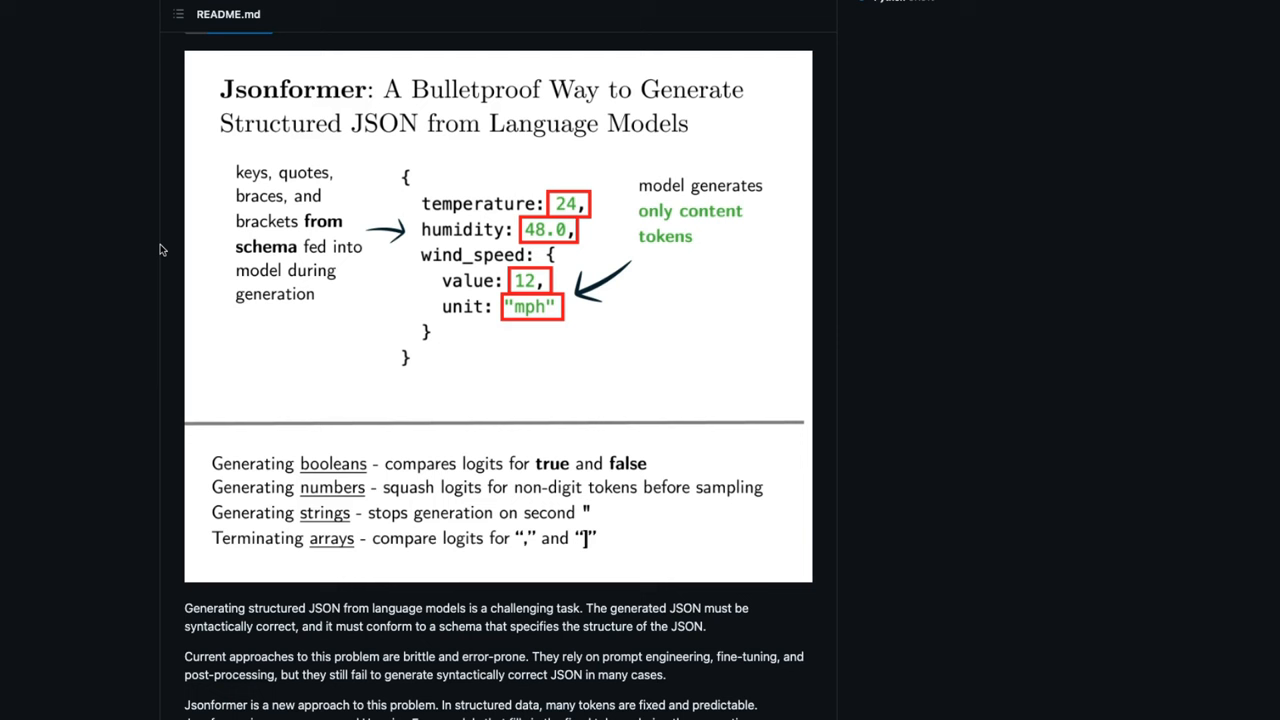
{"action": "mouse_move", "coordinate": [322, 20]}
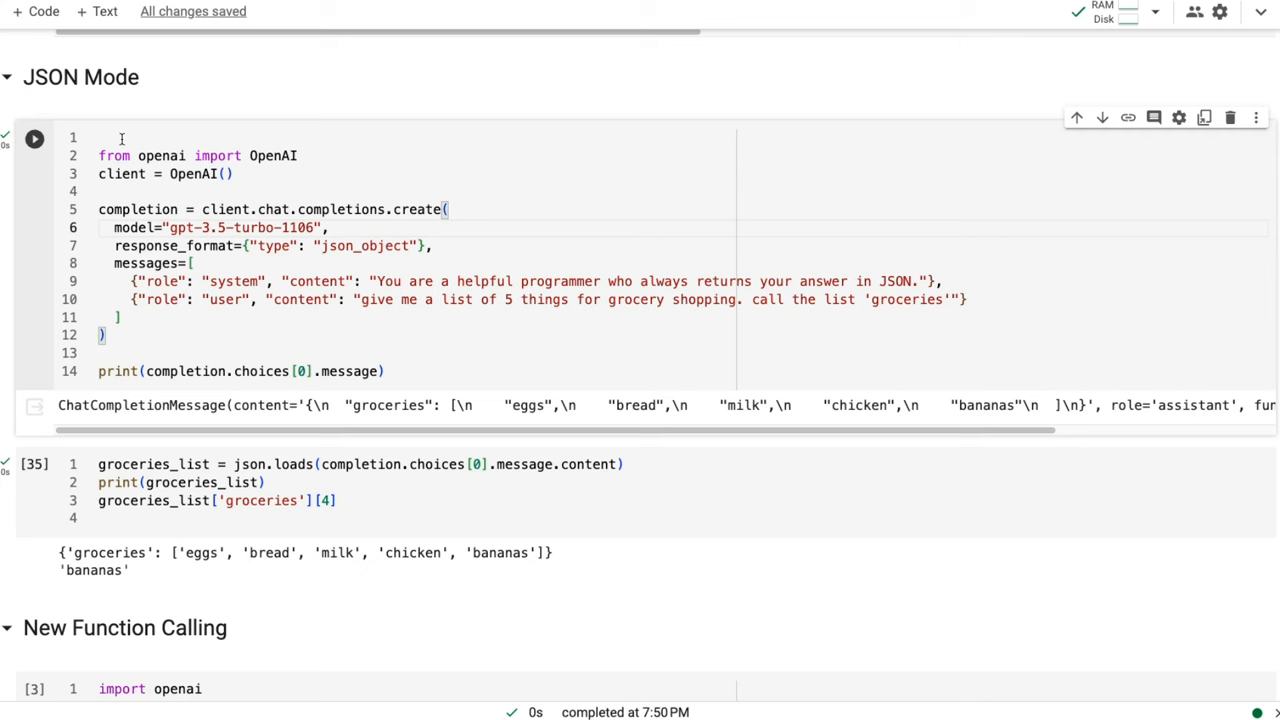
{"action": "scroll", "scroll_direction": "down", "scroll_amount": 3}
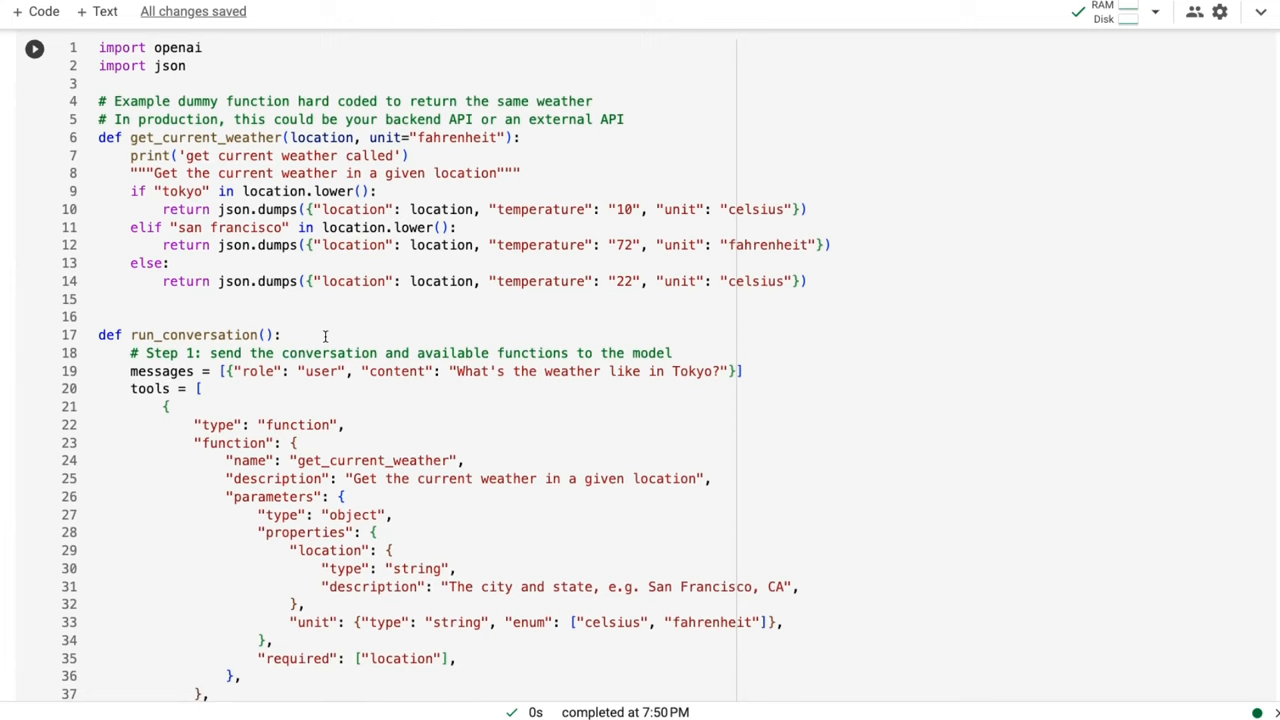
{"action": "scroll", "scroll_direction": "down", "scroll_amount": 3}
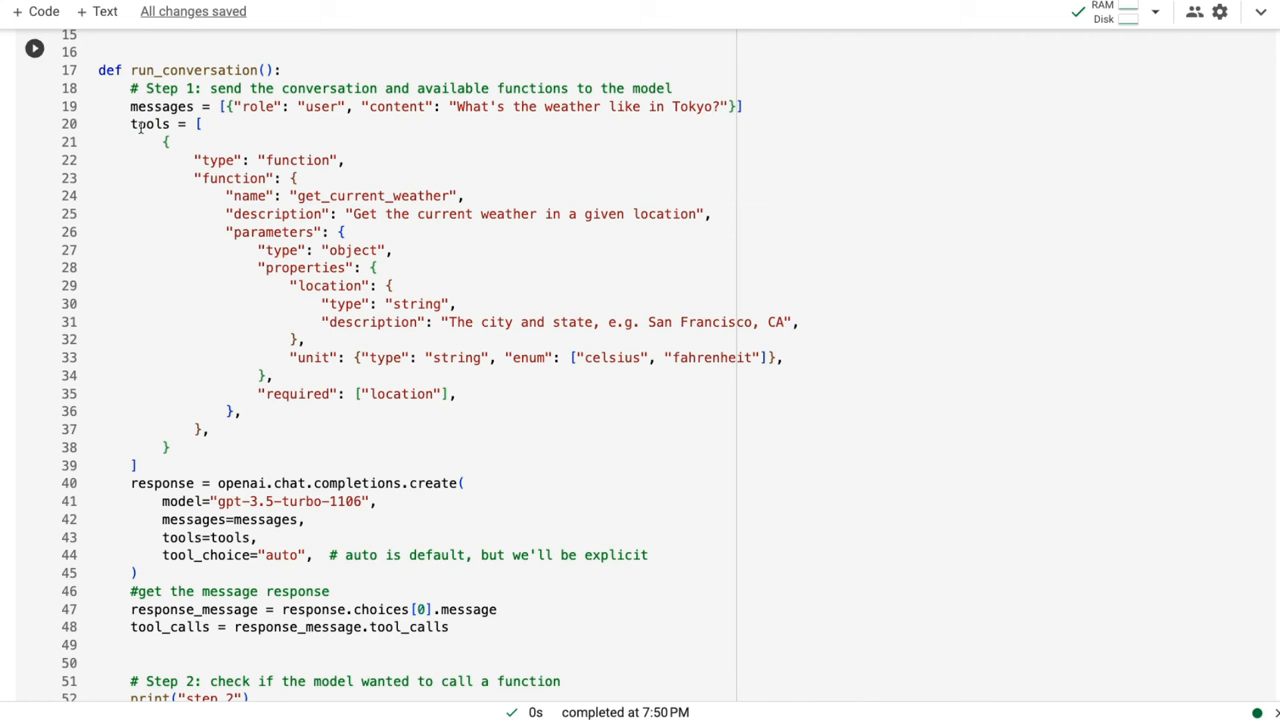
{"action": "mouse_move", "coordinate": [208, 438]}
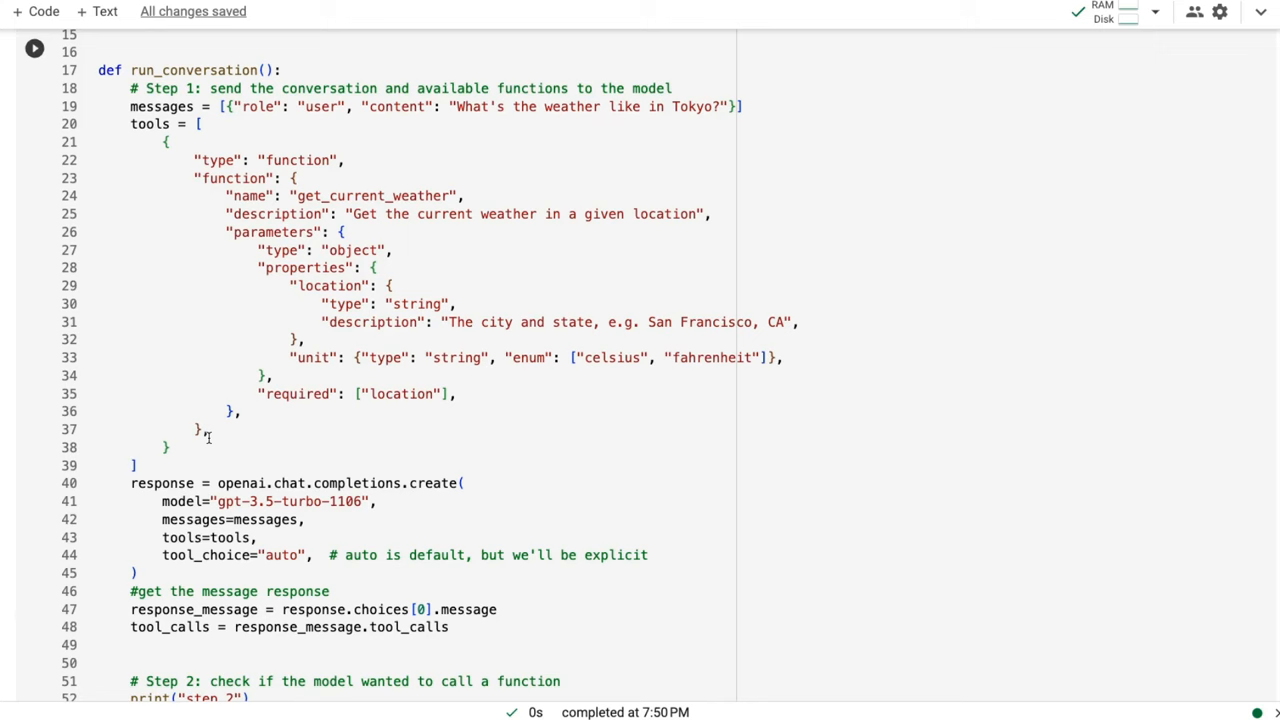
{"action": "scroll", "scroll_direction": "down", "scroll_amount": 3}
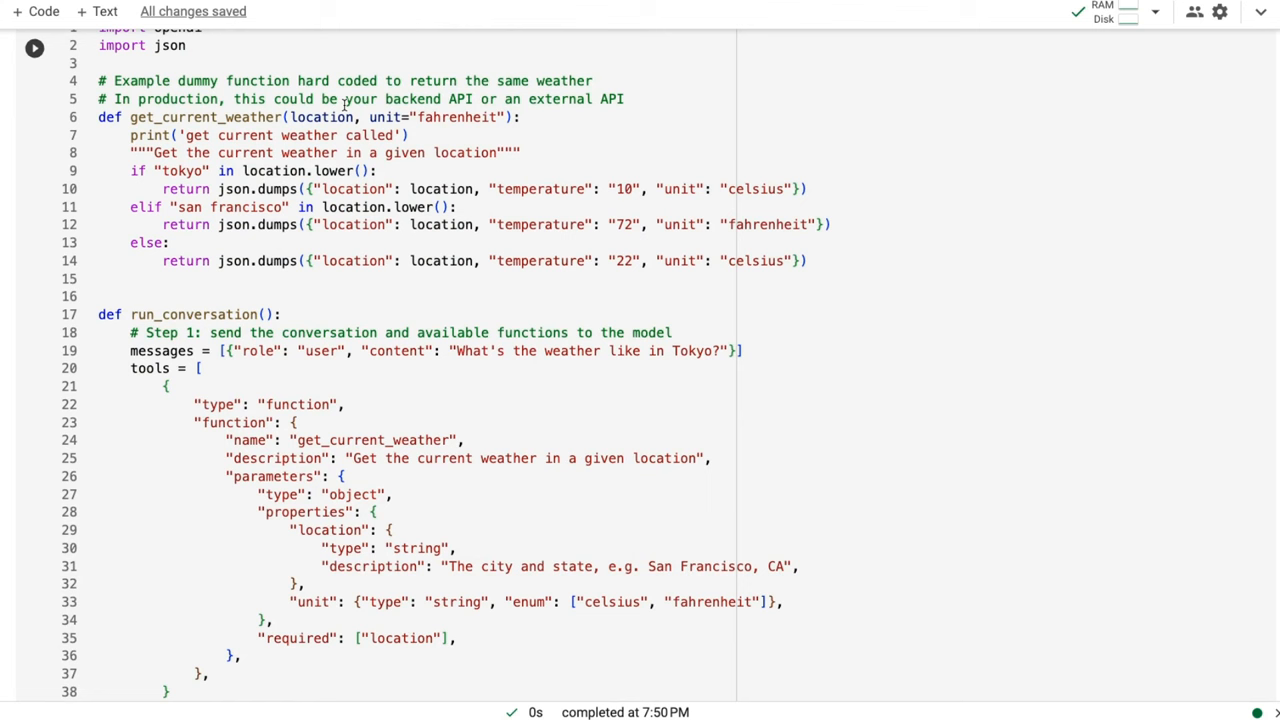
{"action": "scroll", "scroll_direction": "down", "scroll_amount": 3}
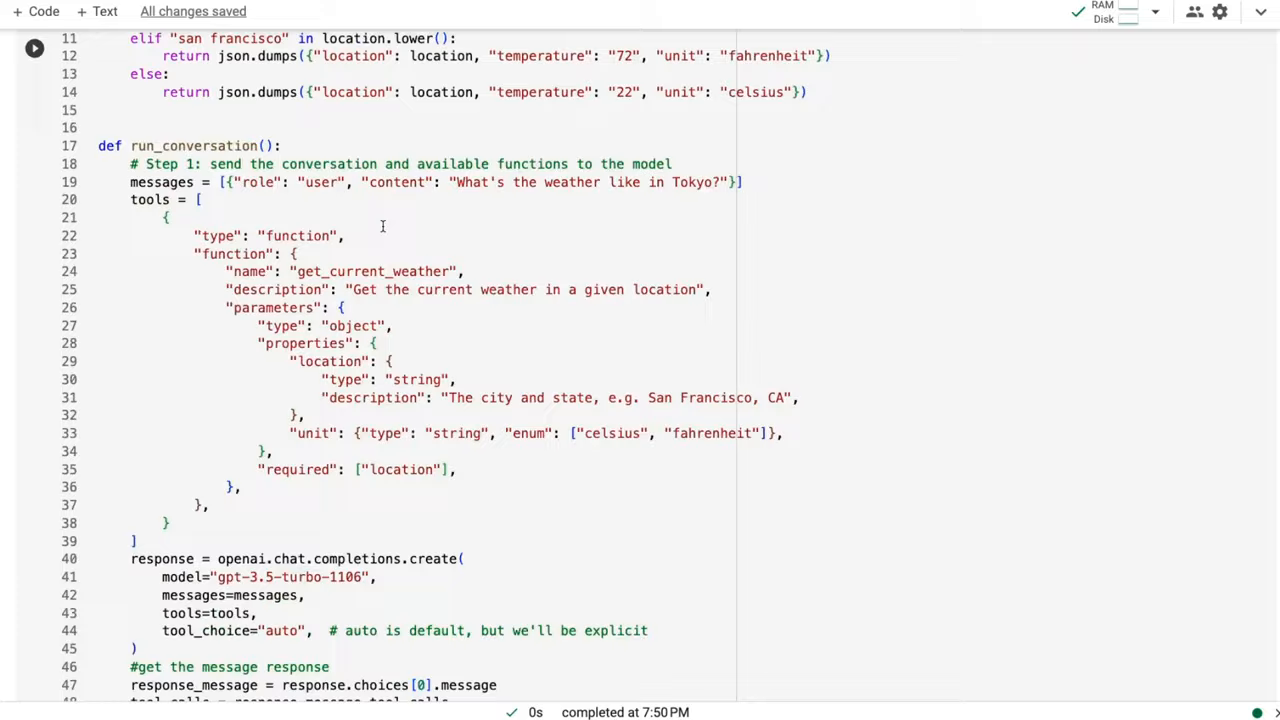
{"action": "scroll", "scroll_direction": "down", "scroll_amount": 3}
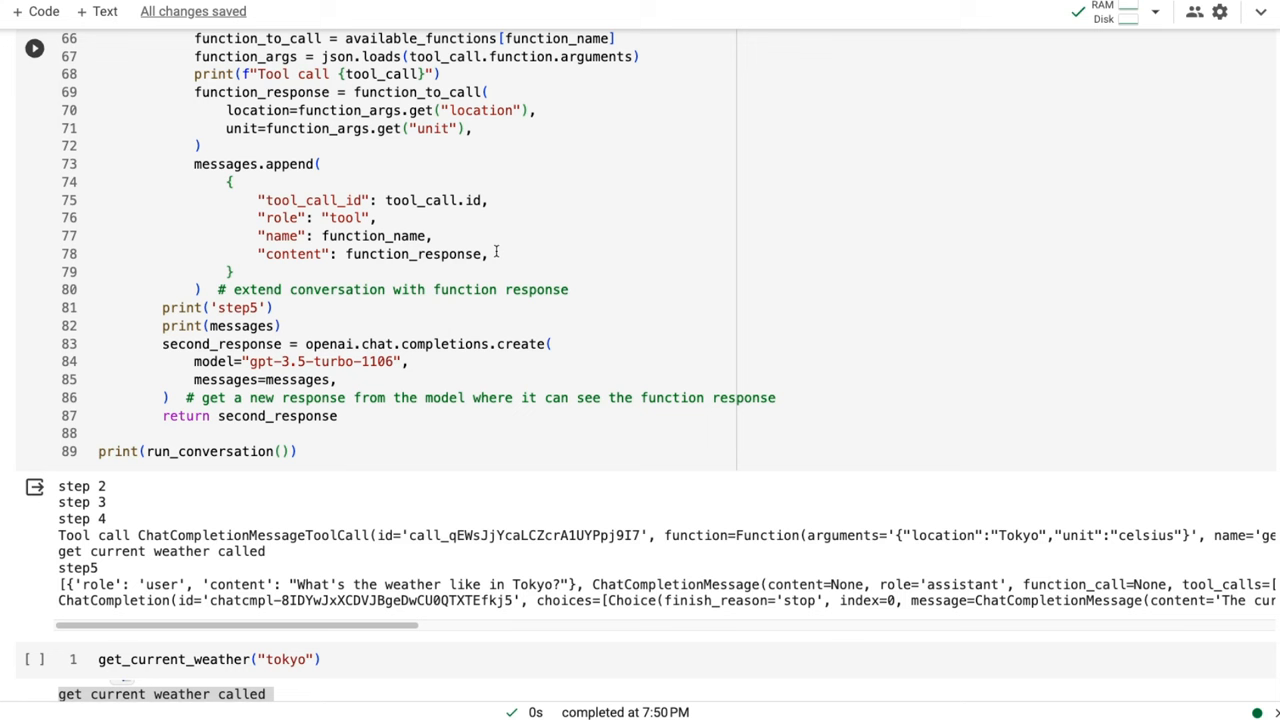
{"action": "mouse_move", "coordinate": [375, 235]}
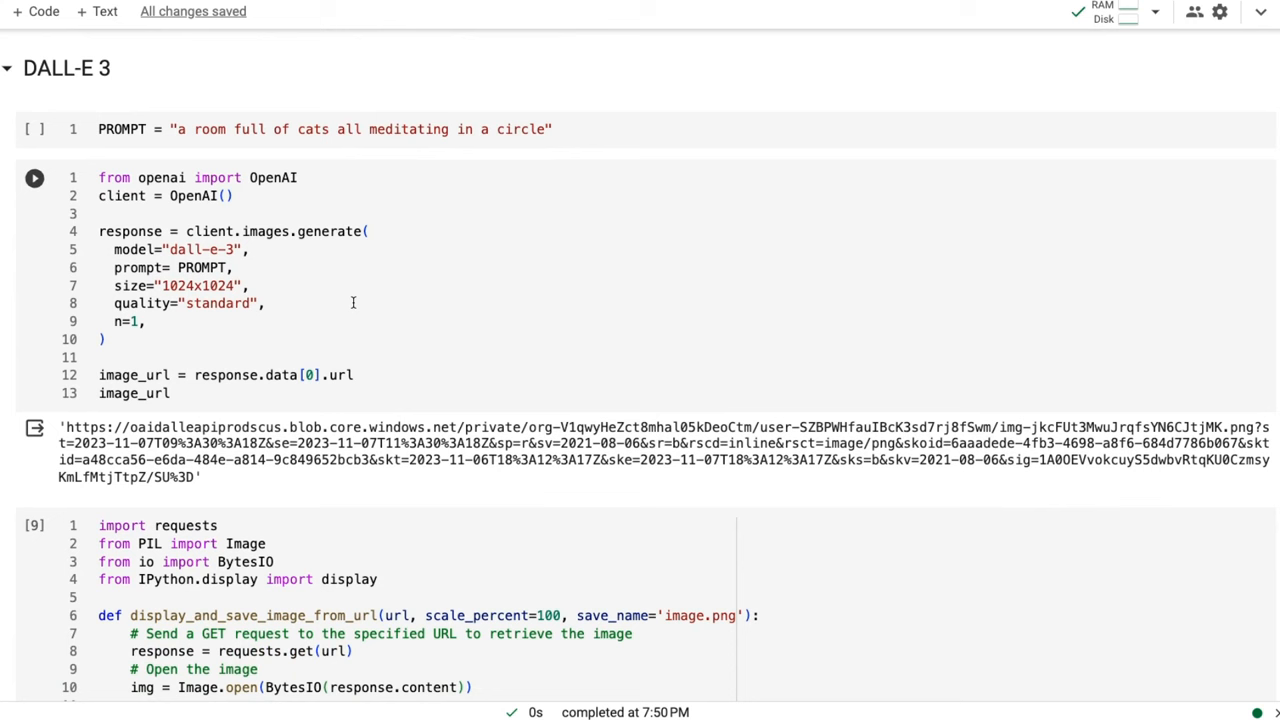
{"action": "left_click", "coordinate": [34, 177]}
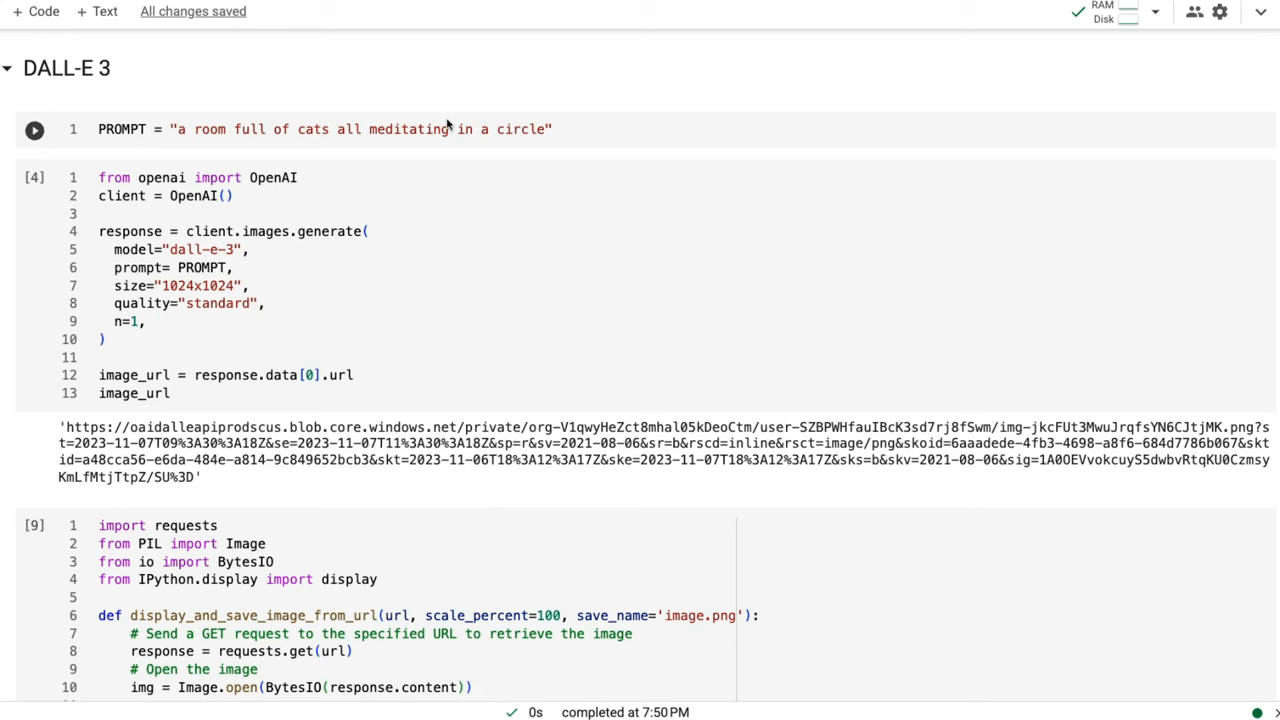
{"action": "left_click", "coordinate": [34, 178]}
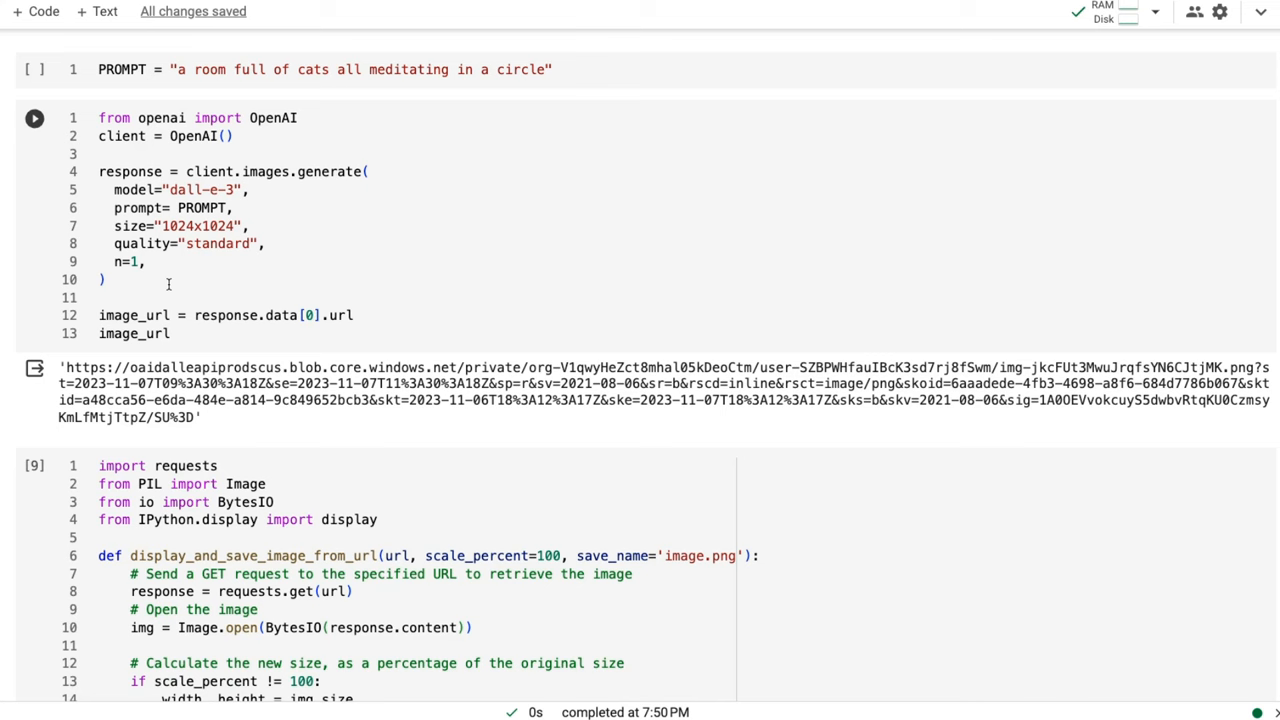
{"action": "scroll", "scroll_direction": "down", "scroll_amount": 3}
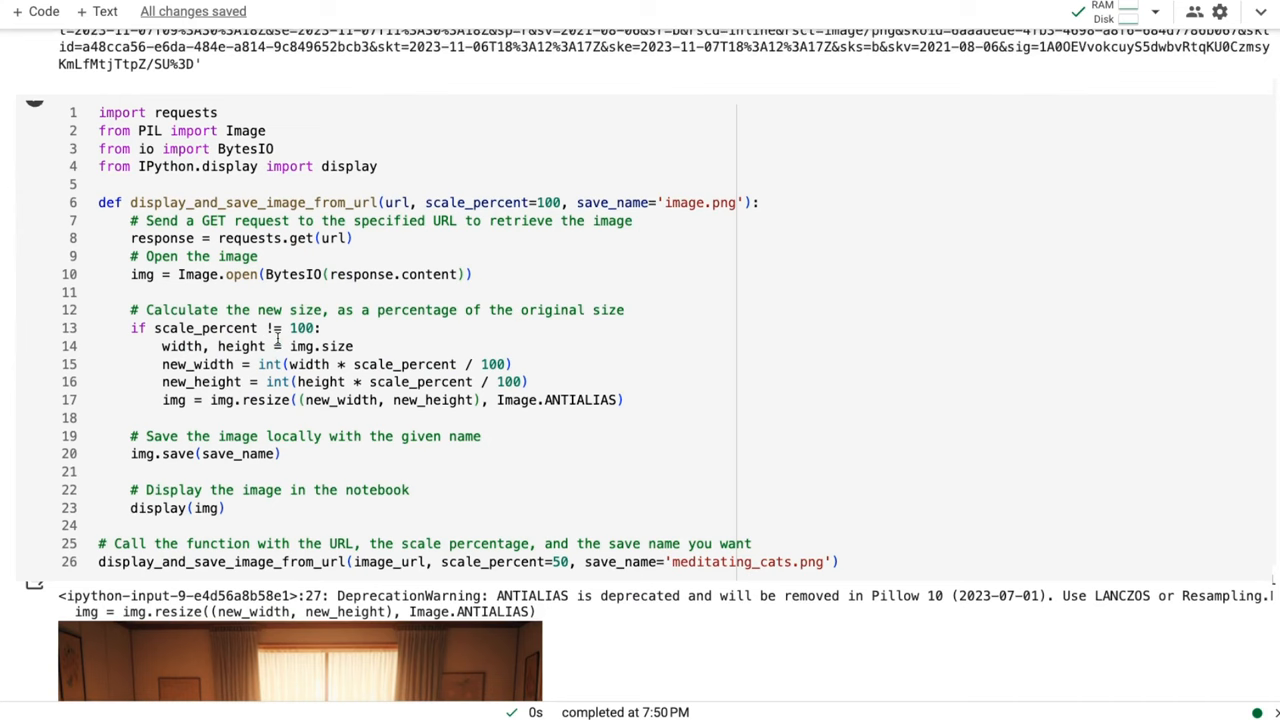
{"action": "scroll", "scroll_direction": "down", "scroll_amount": 3}
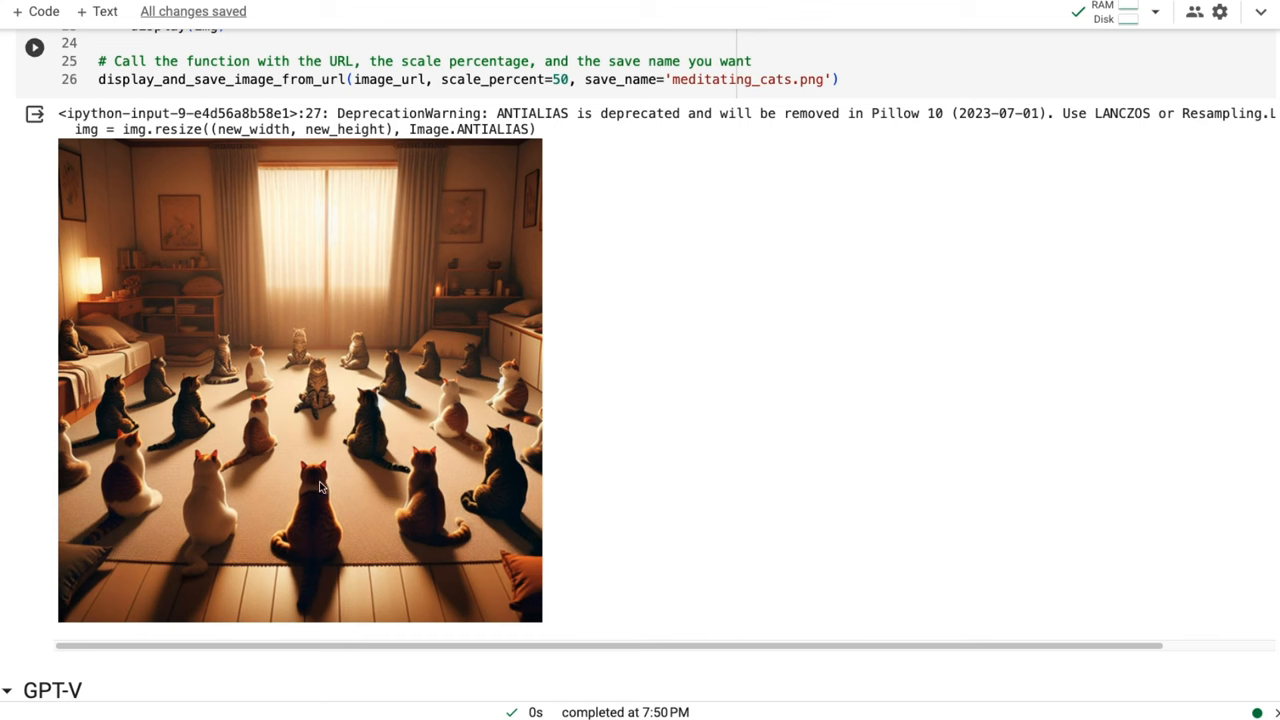
{"action": "scroll", "scroll_direction": "down", "scroll_amount": 3}
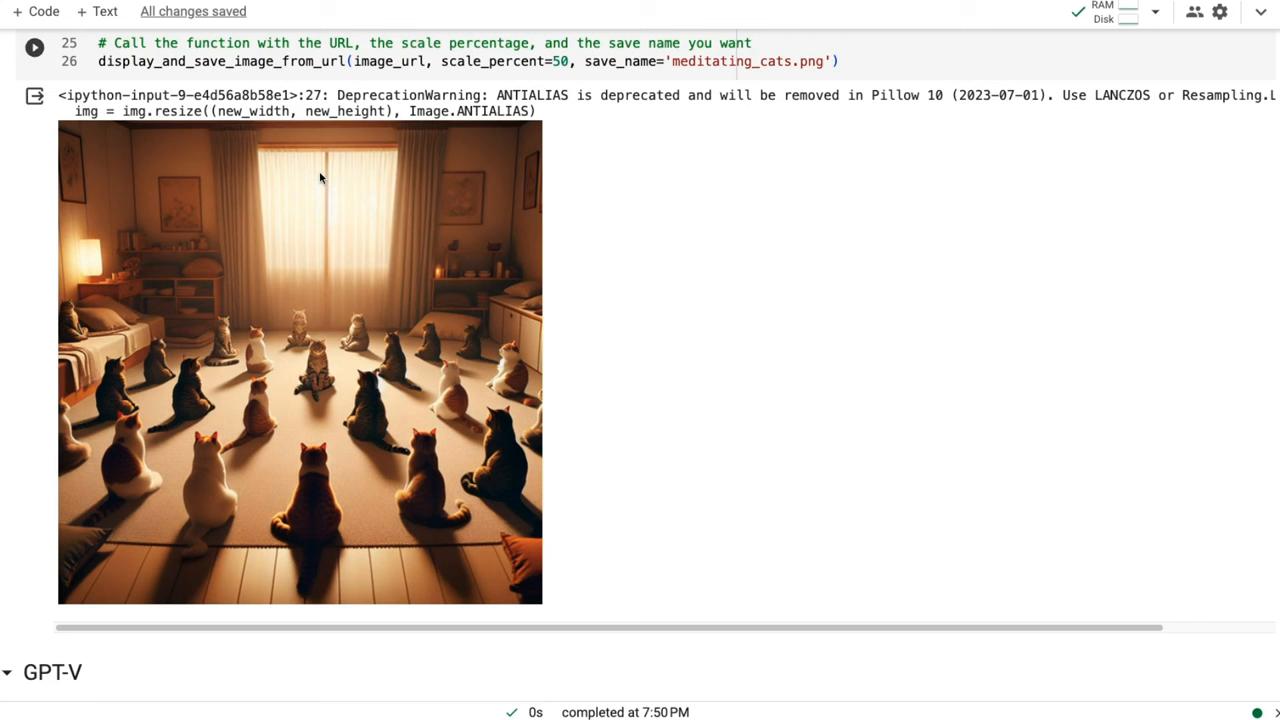
{"action": "scroll", "scroll_direction": "down", "scroll_amount": 3}
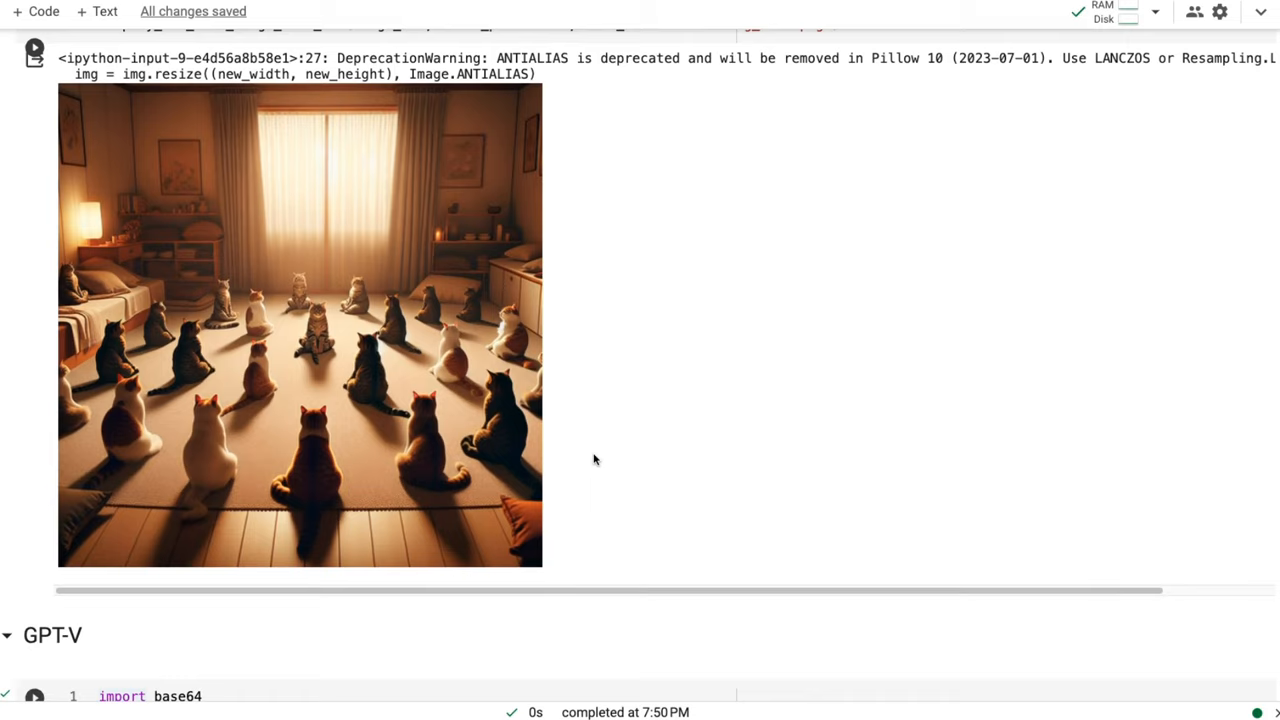
{"action": "scroll", "scroll_direction": "down", "scroll_amount": 3}
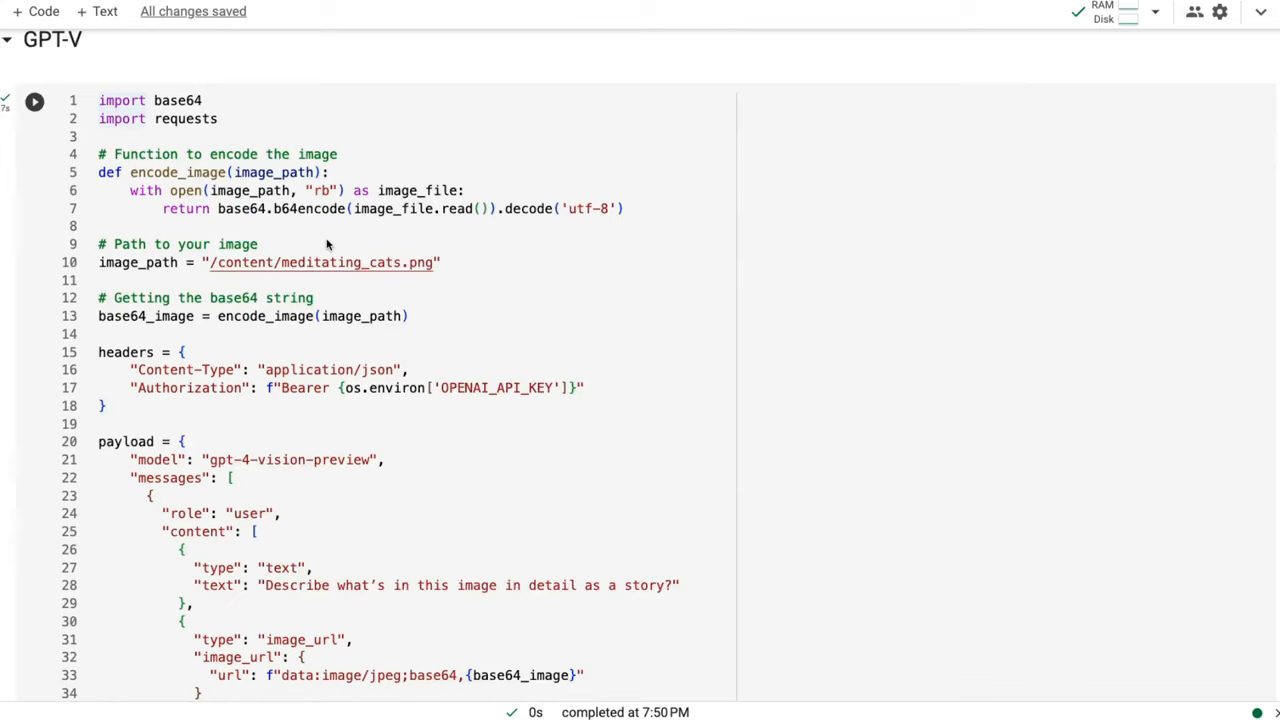
{"action": "scroll", "scroll_direction": "down", "scroll_amount": 3}
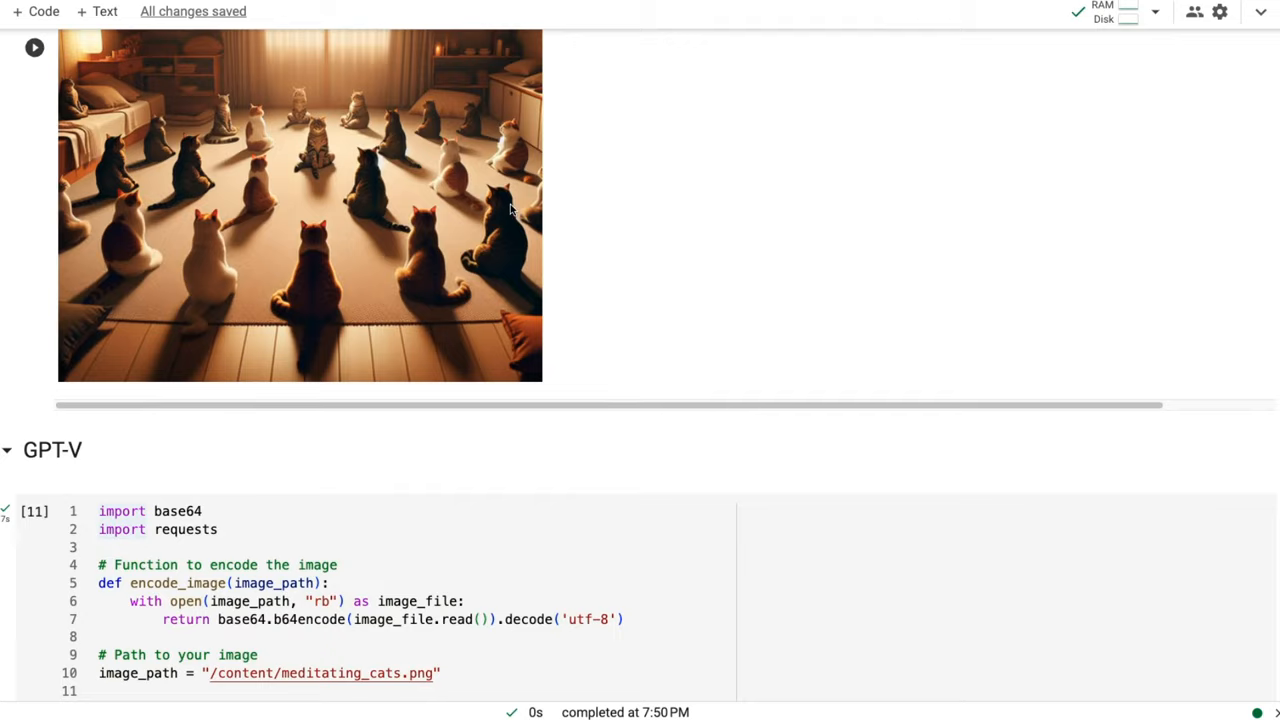
{"action": "scroll", "scroll_direction": "down", "scroll_amount": 3}
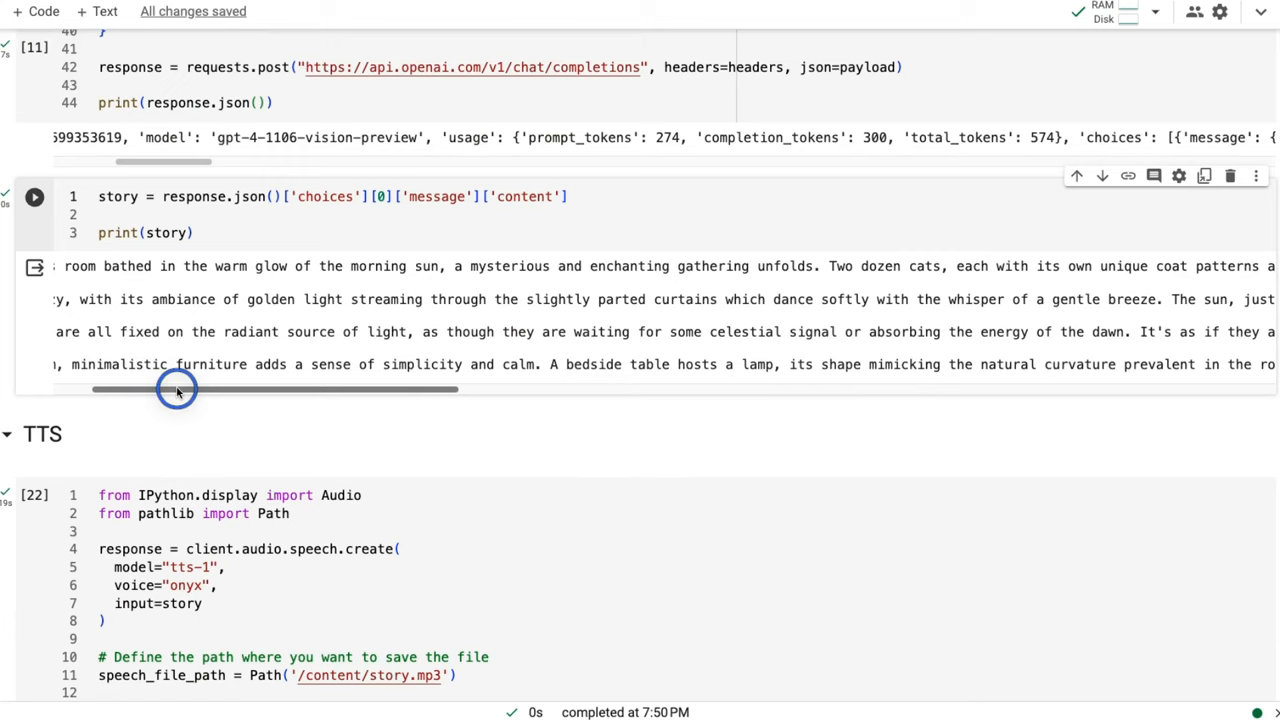
{"action": "left_click_drag", "start_coordinate": [177, 389], "coordinate": [377, 389]}
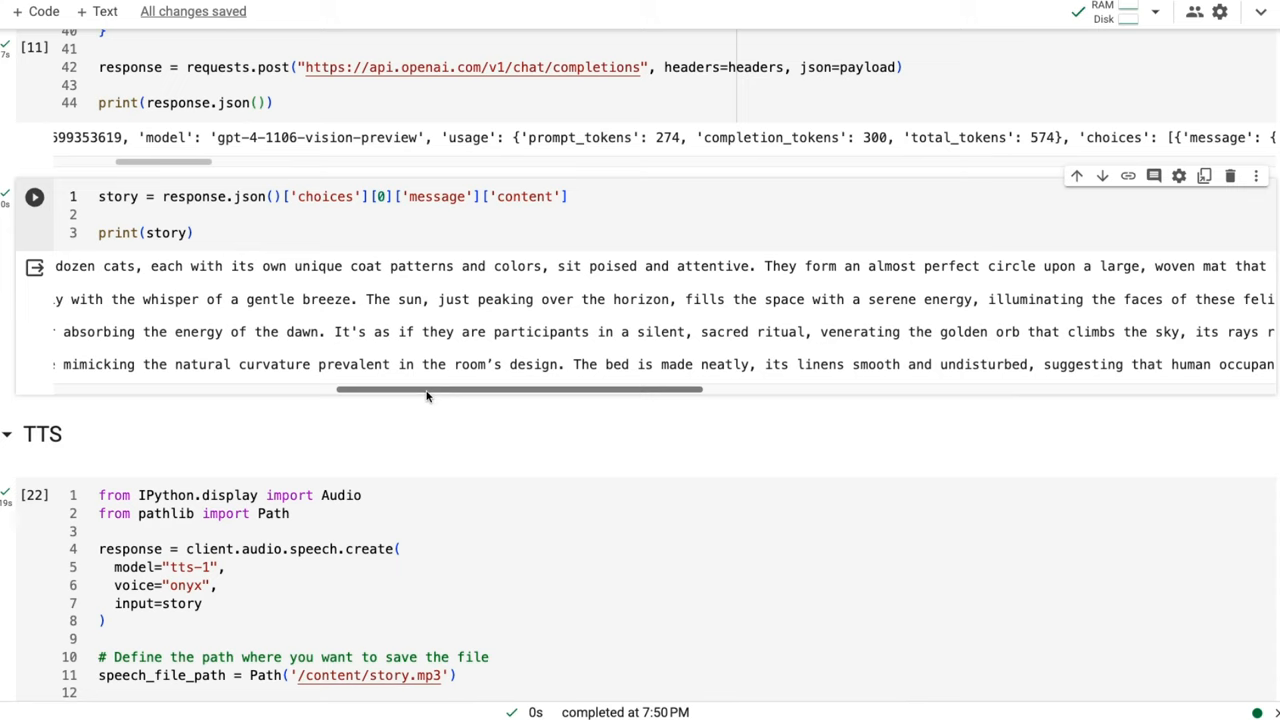
{"action": "scroll", "scroll_direction": "down", "scroll_amount": 3}
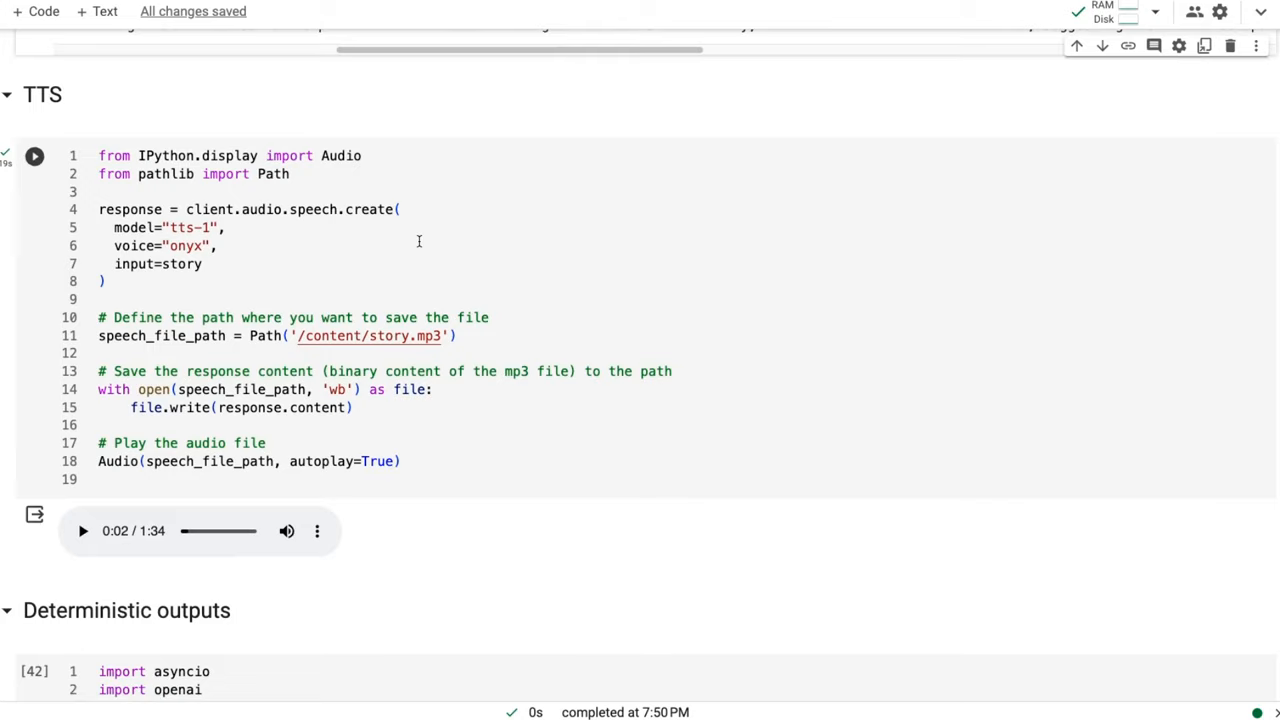
{"action": "scroll", "scroll_direction": "down", "scroll_amount": 3}
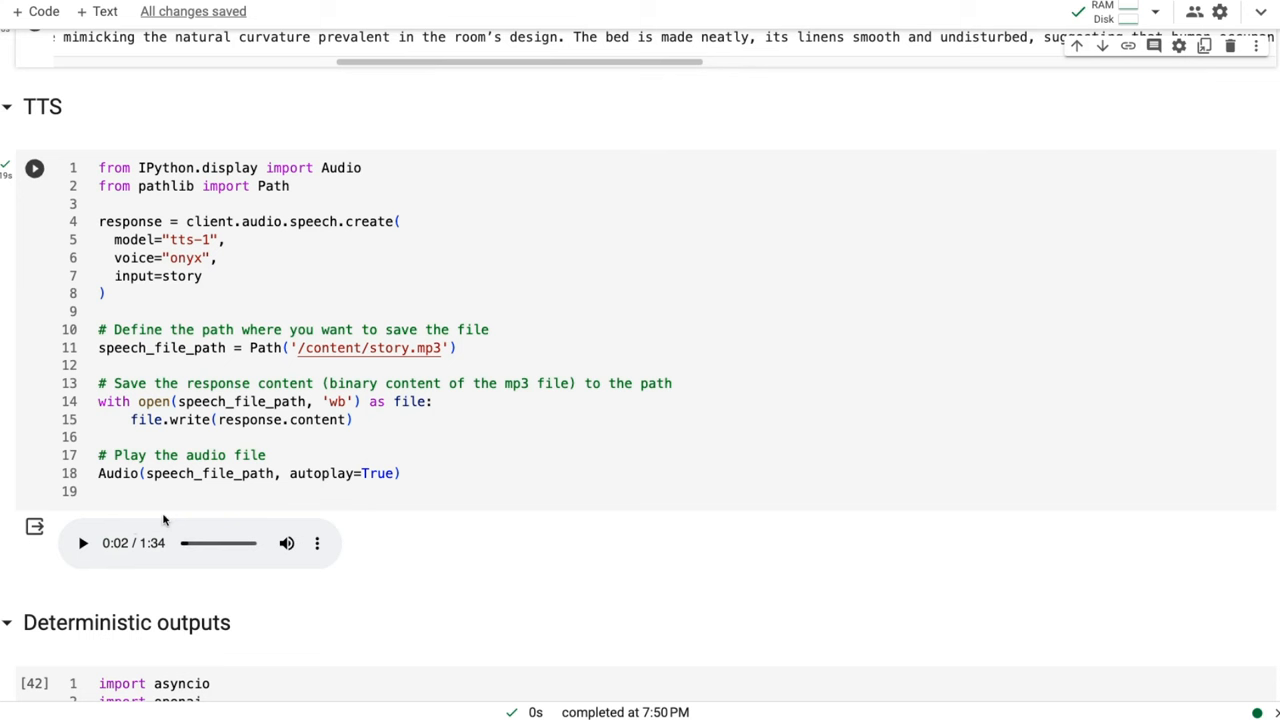
Play the story.mp3 narration of the cat story to 0:32, then scroll down
{"action": "left_click", "coordinate": [83, 543]}
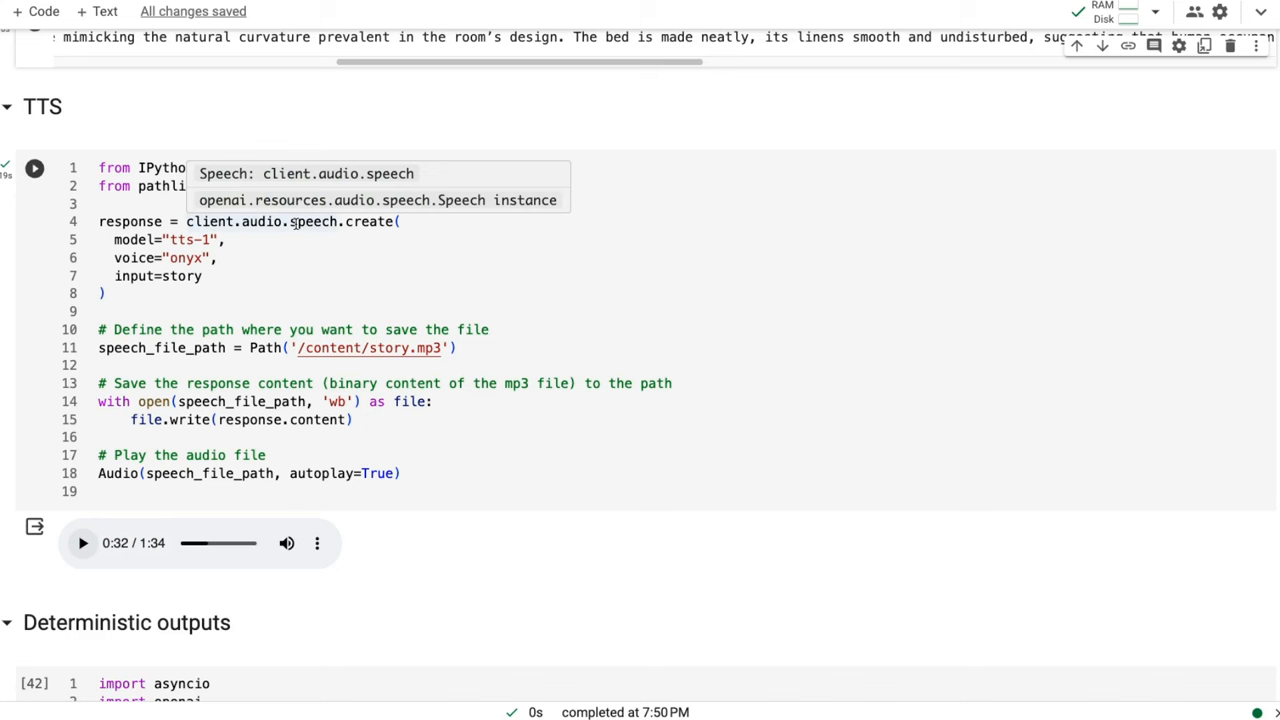
{"action": "scroll", "scroll_direction": "down", "scroll_amount": 3}
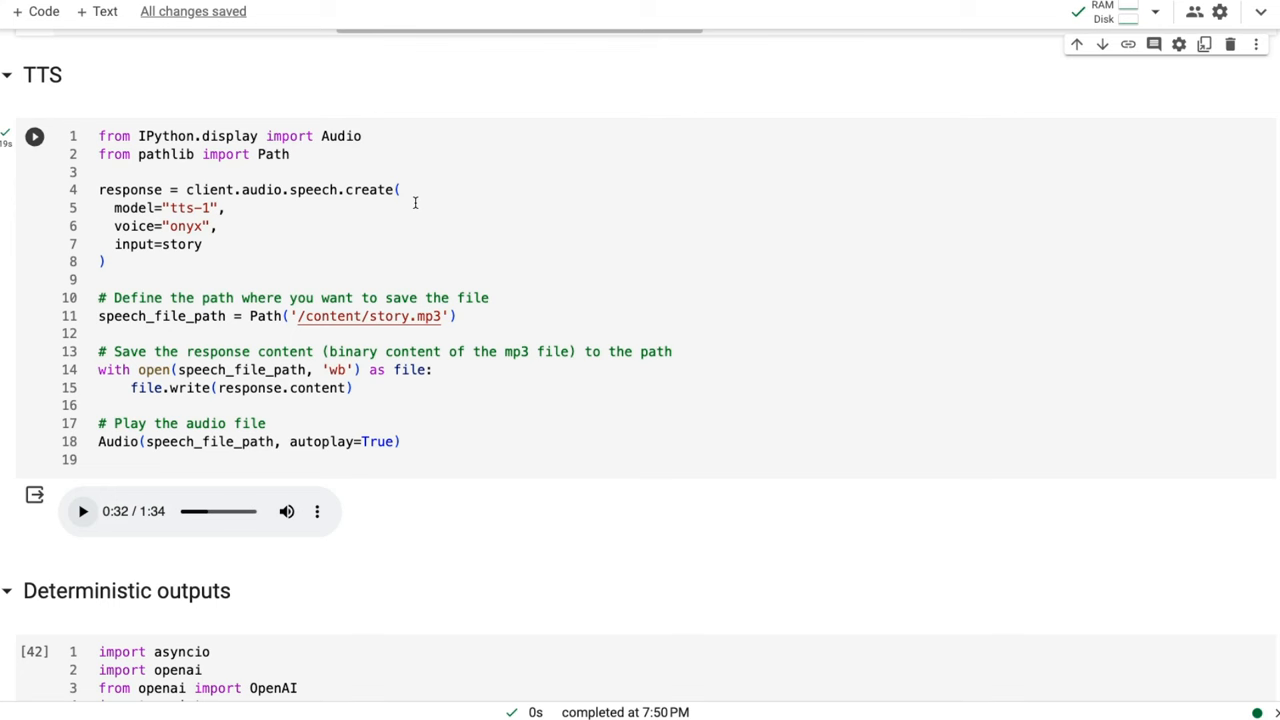
{"action": "scroll", "scroll_direction": "down", "scroll_amount": 3}
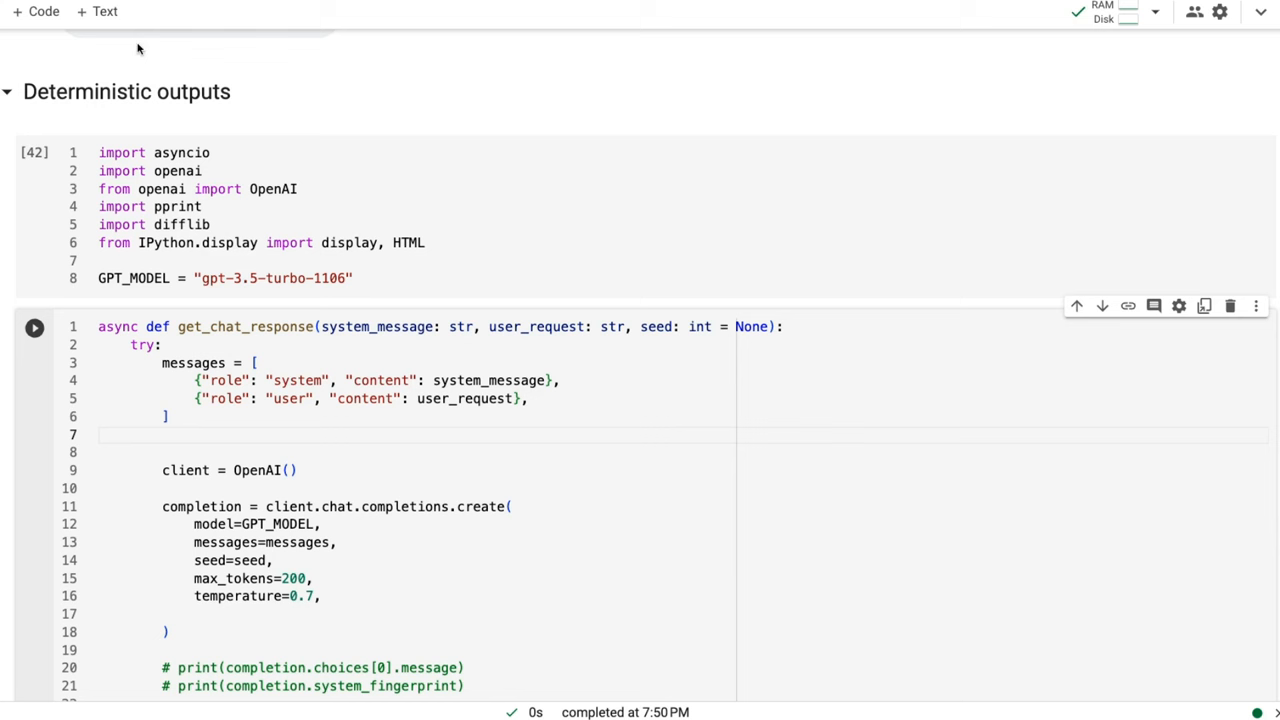
{"action": "mouse_move", "coordinate": [568, 358]}
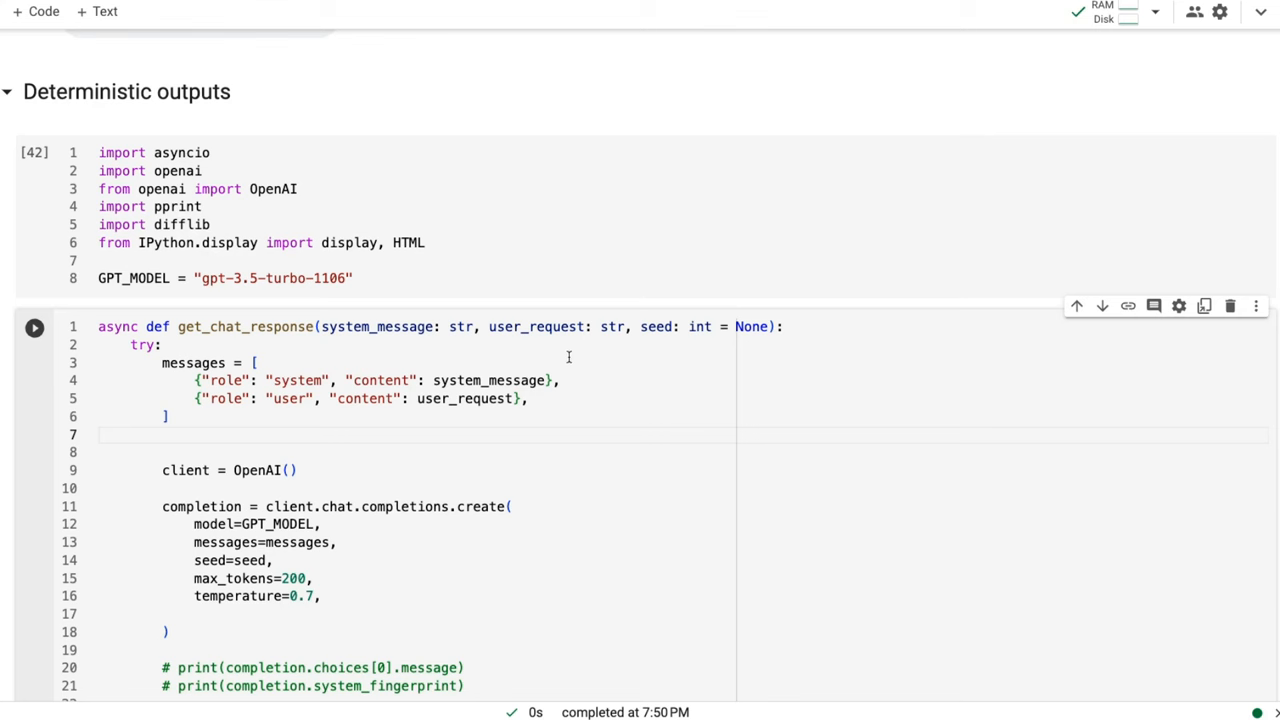
{"action": "scroll", "scroll_direction": "down", "scroll_amount": 3}
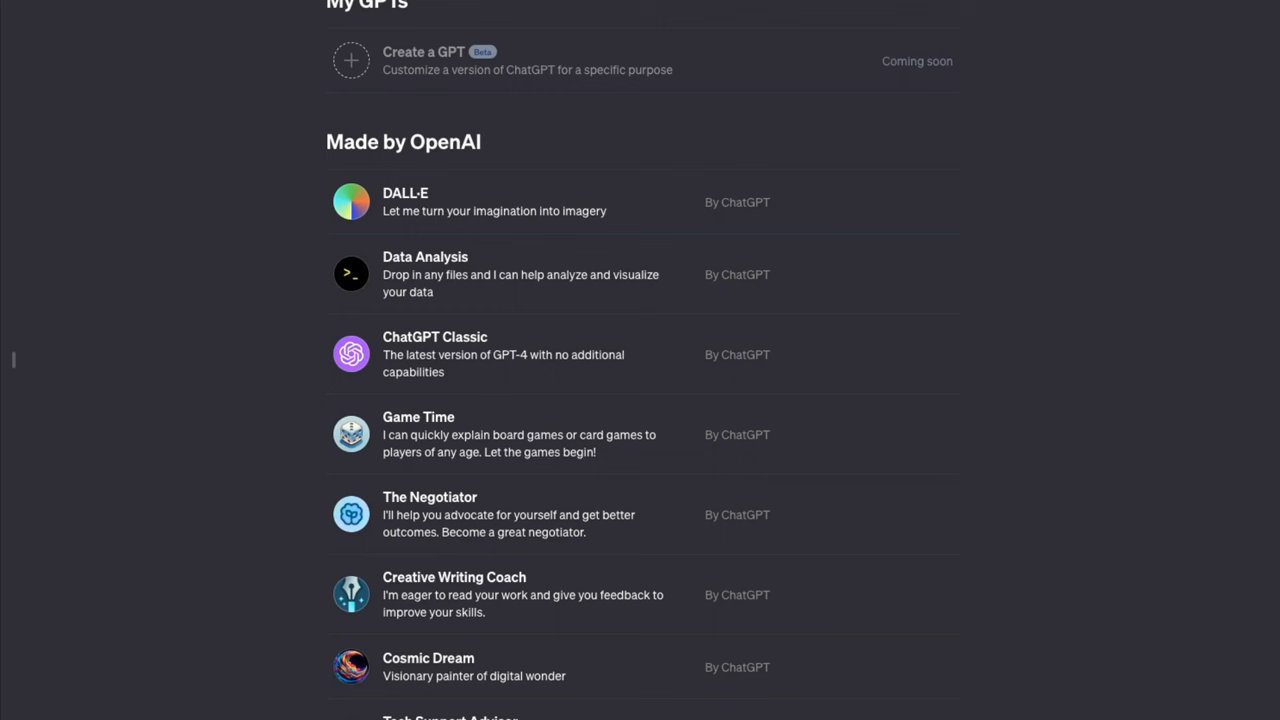
{"action": "mouse_move", "coordinate": [115, 10]}
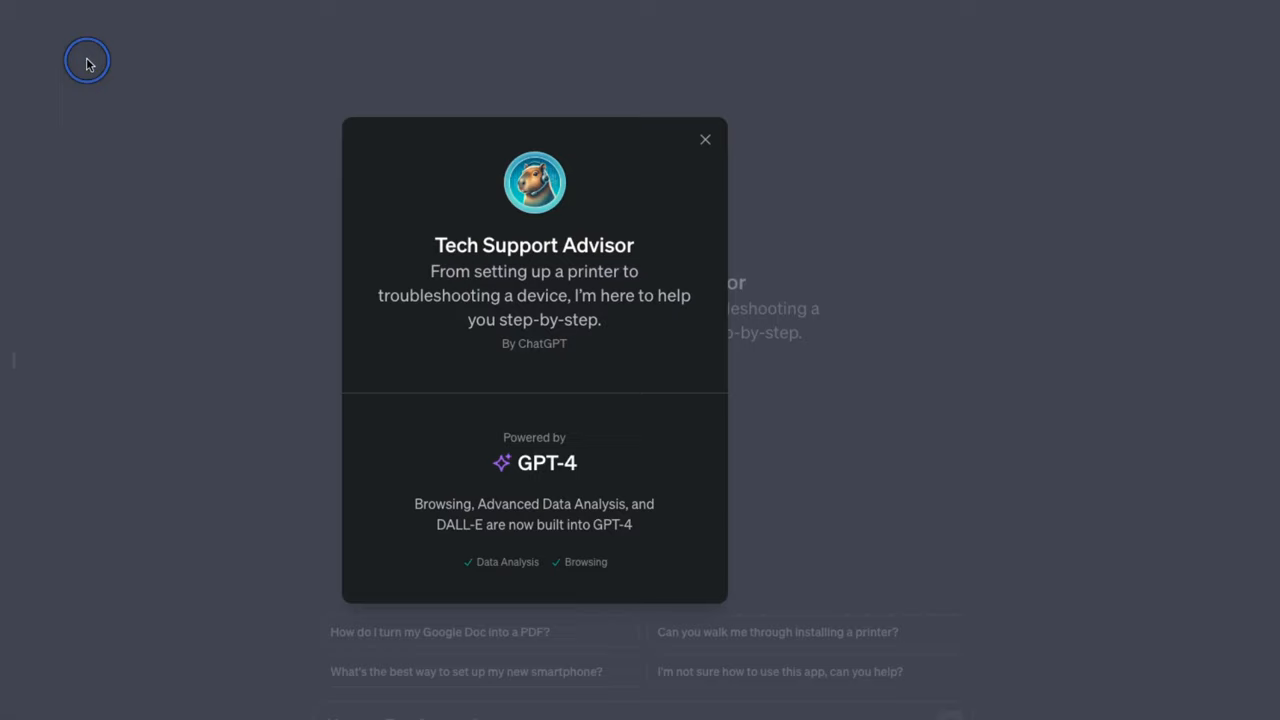
{"action": "mouse_move", "coordinate": [700, 278]}
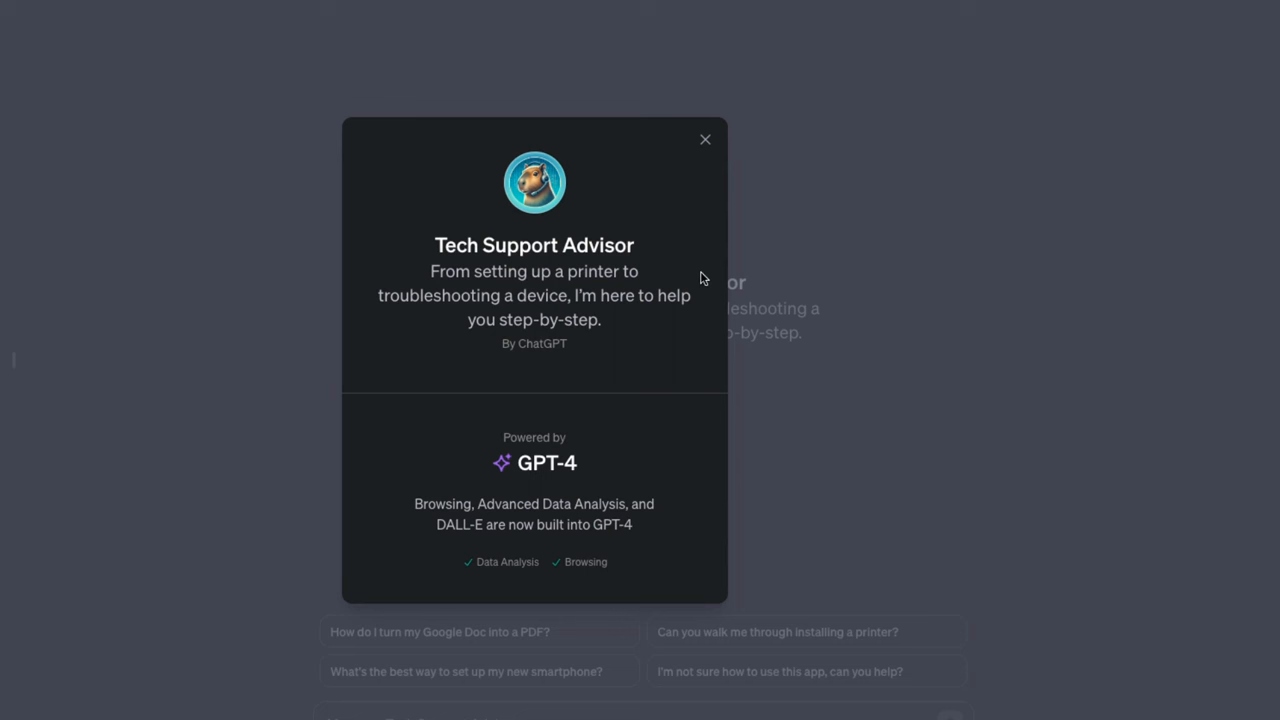
{"action": "mouse_move", "coordinate": [685, 470]}
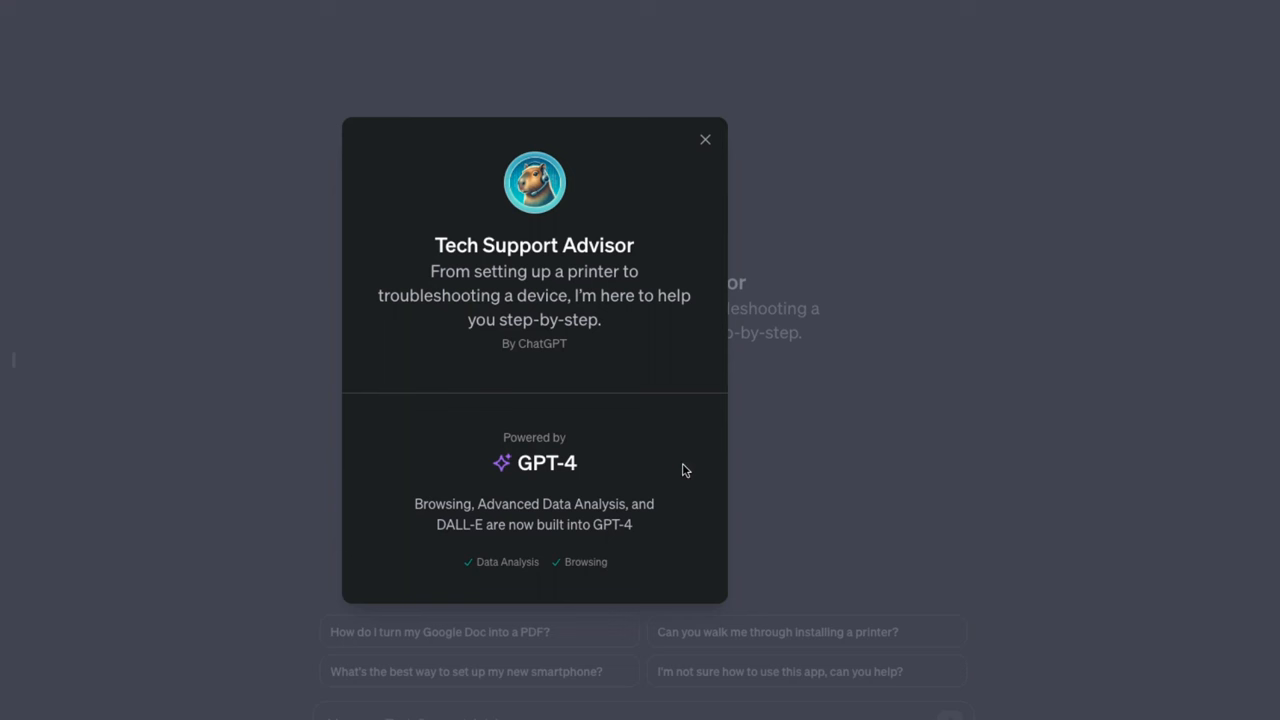
{"action": "mouse_move", "coordinate": [727, 153]}
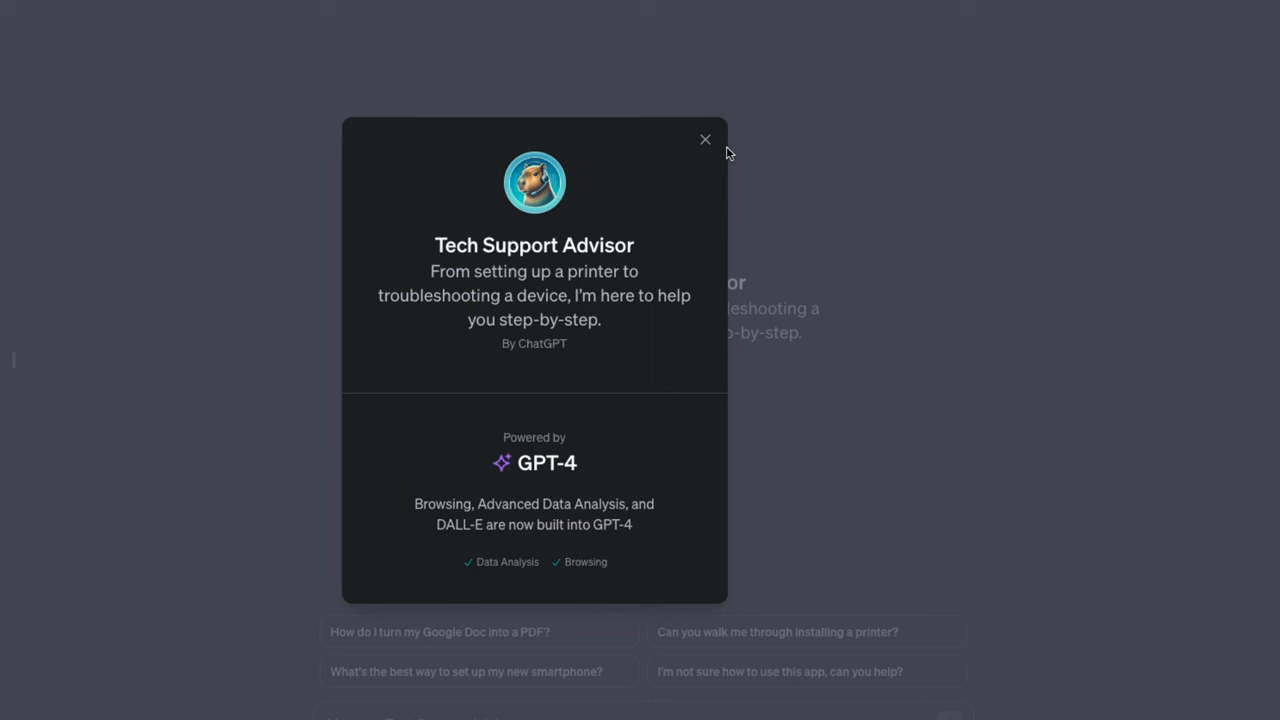
{"action": "mouse_move", "coordinate": [123, 127]}
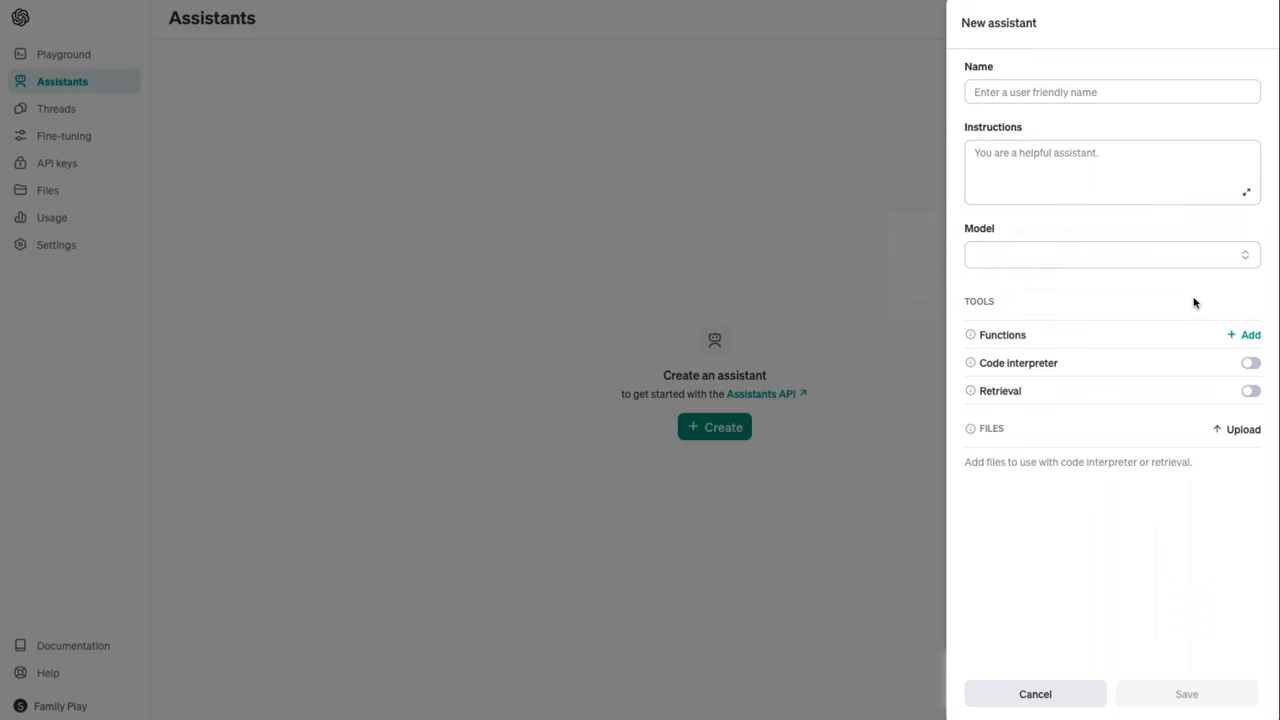
View the example get_weather function JSON, then cancel without adding it
{"action": "left_click", "coordinate": [1250, 334]}
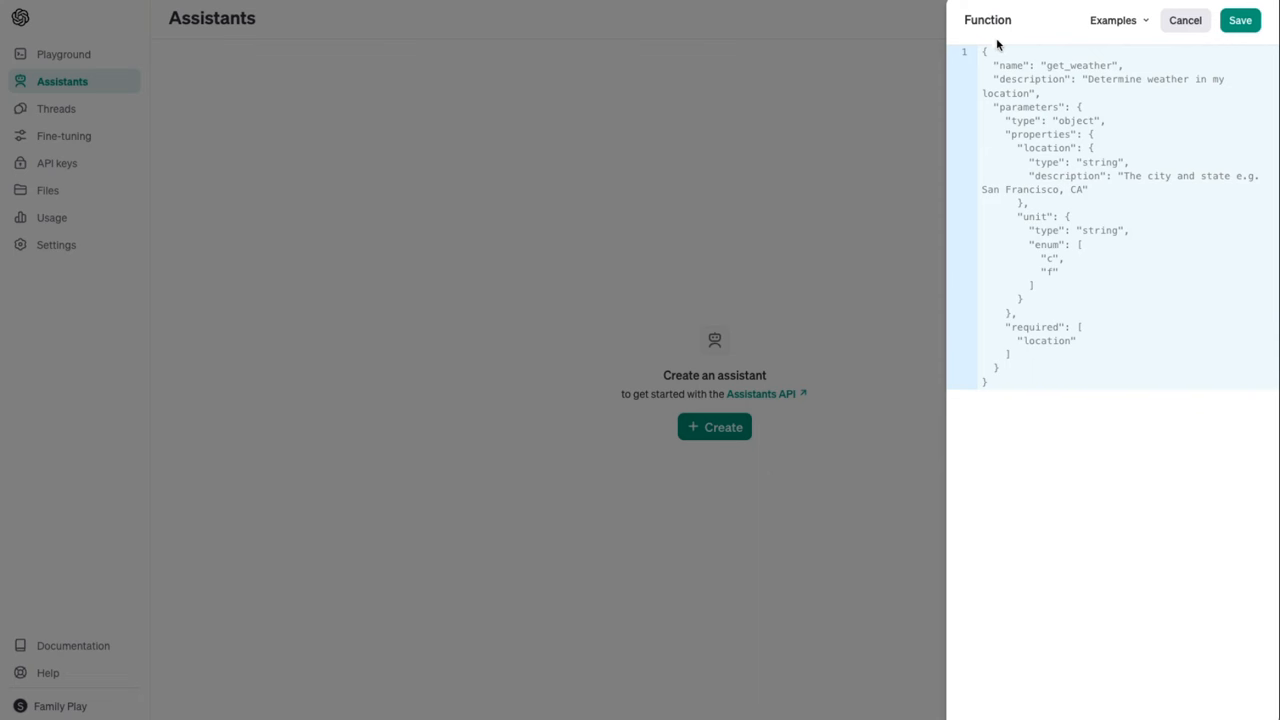
{"action": "left_click", "coordinate": [1184, 20]}
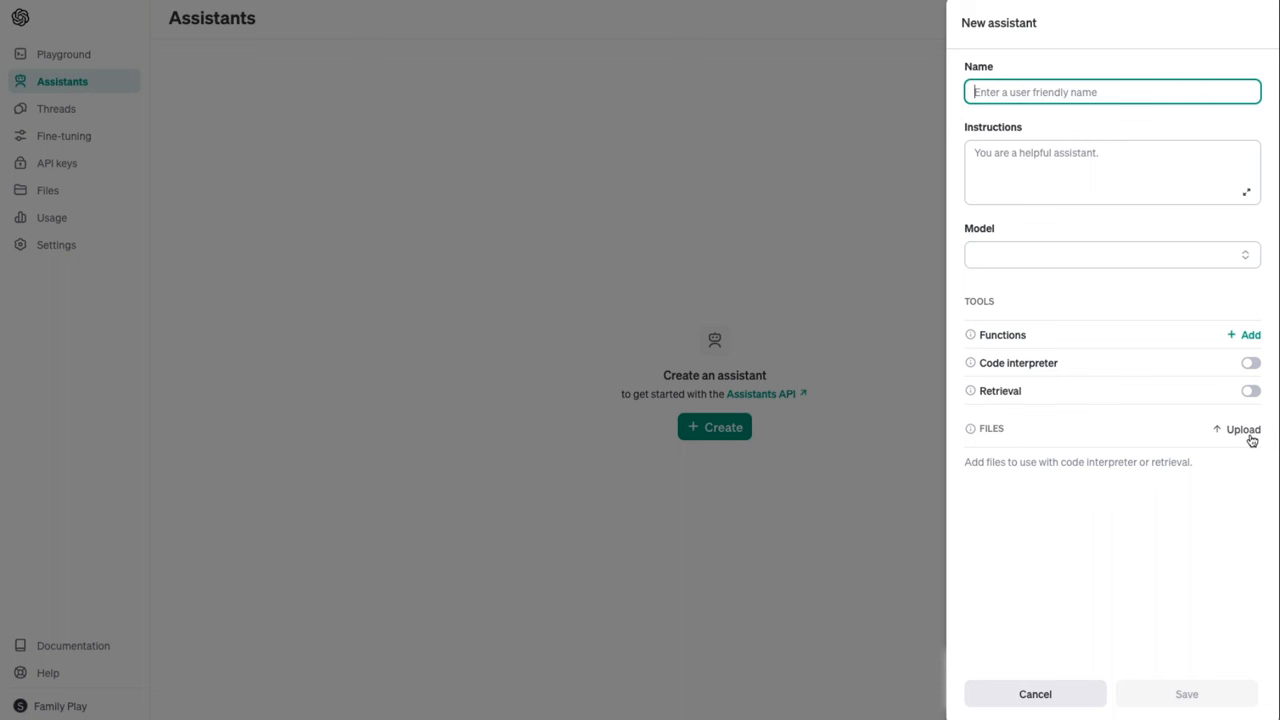